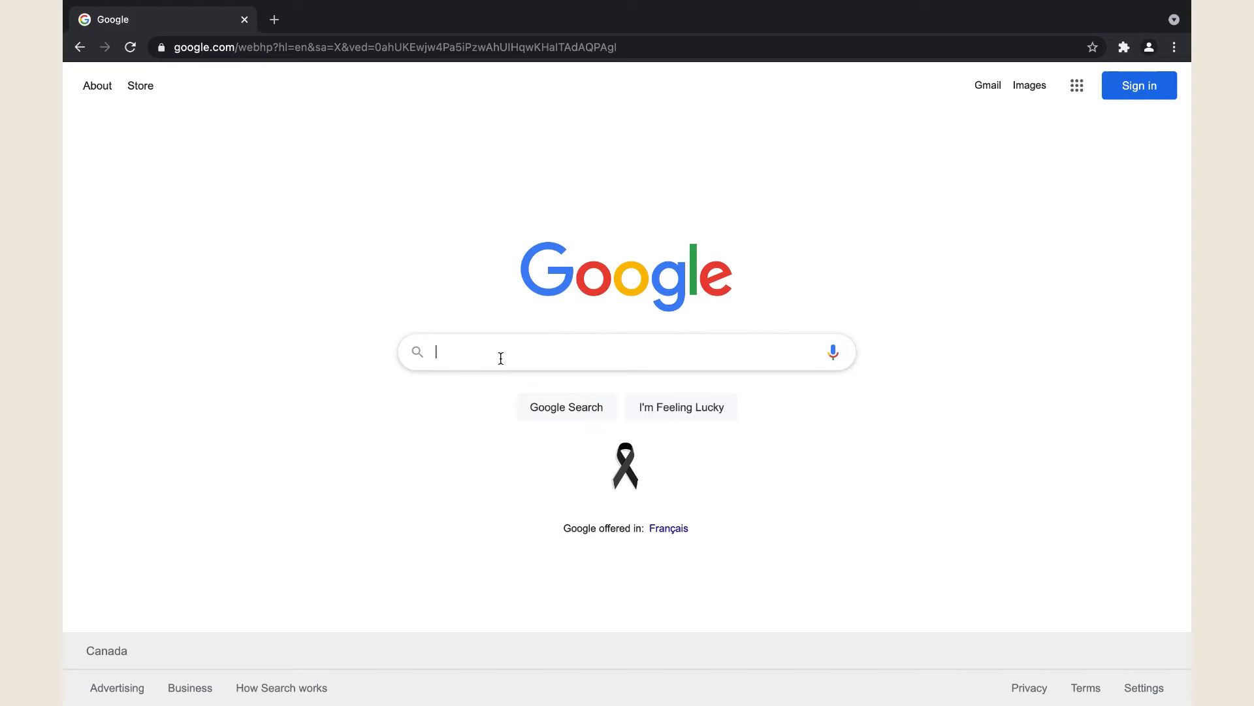
Search Google for 'GCkey' to find the Canada.ca IRCC sign-in pages
text(GCke)
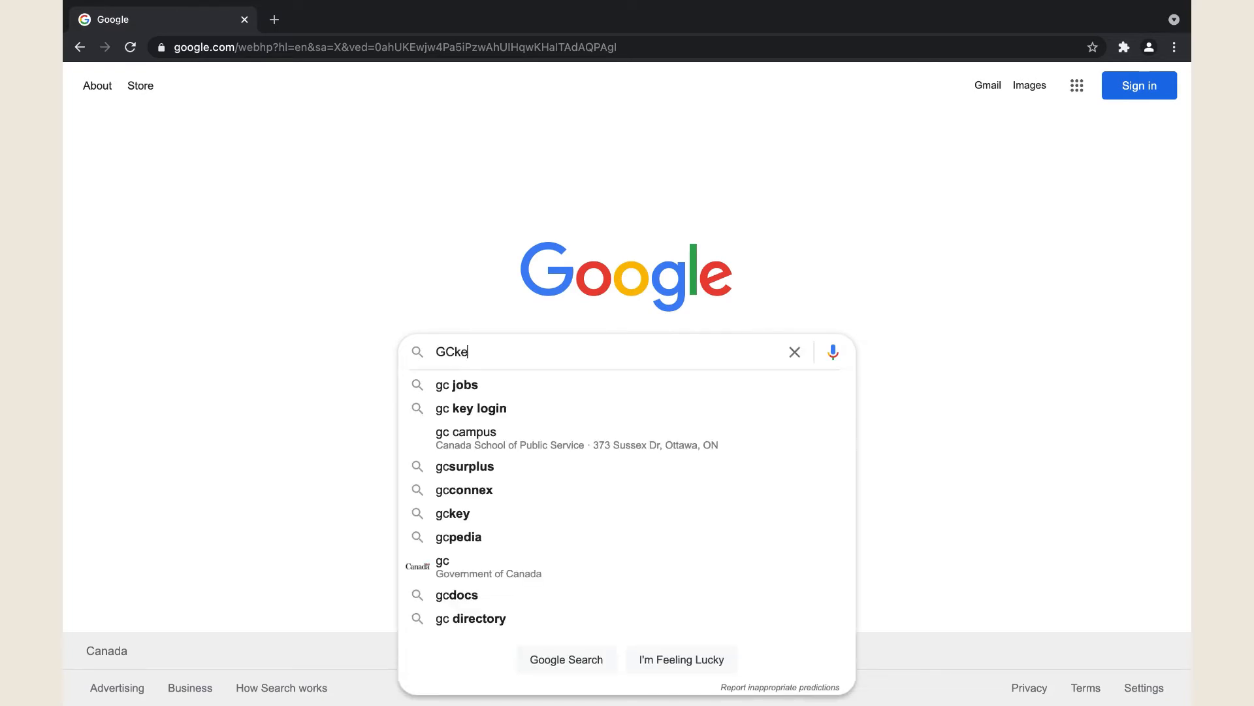
key(Enter)
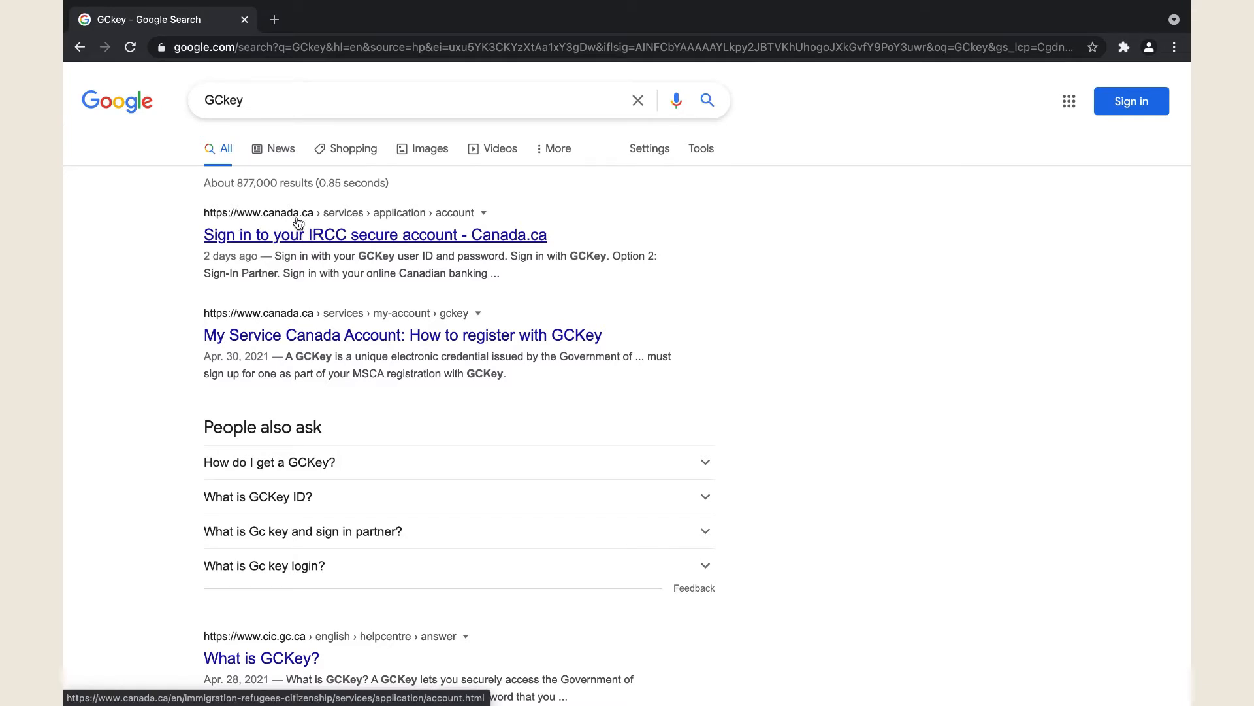
mouse_move(339, 224)
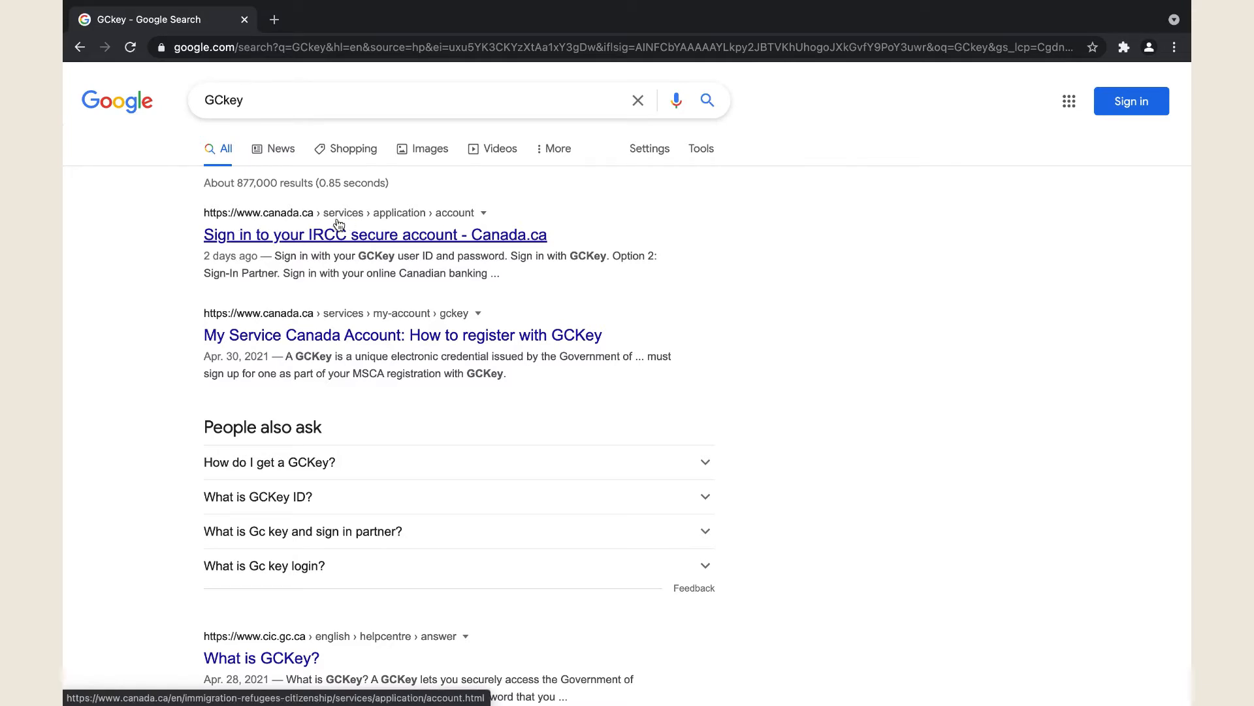
mouse_move(421, 225)
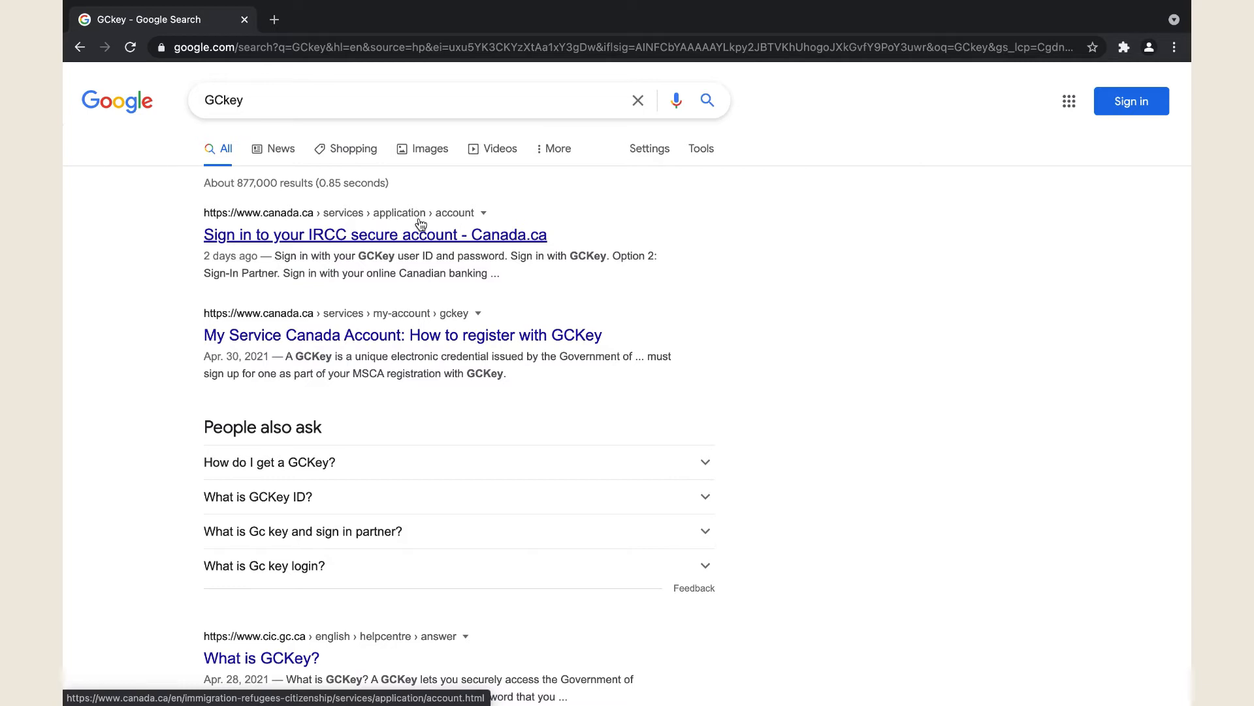
mouse_move(452, 232)
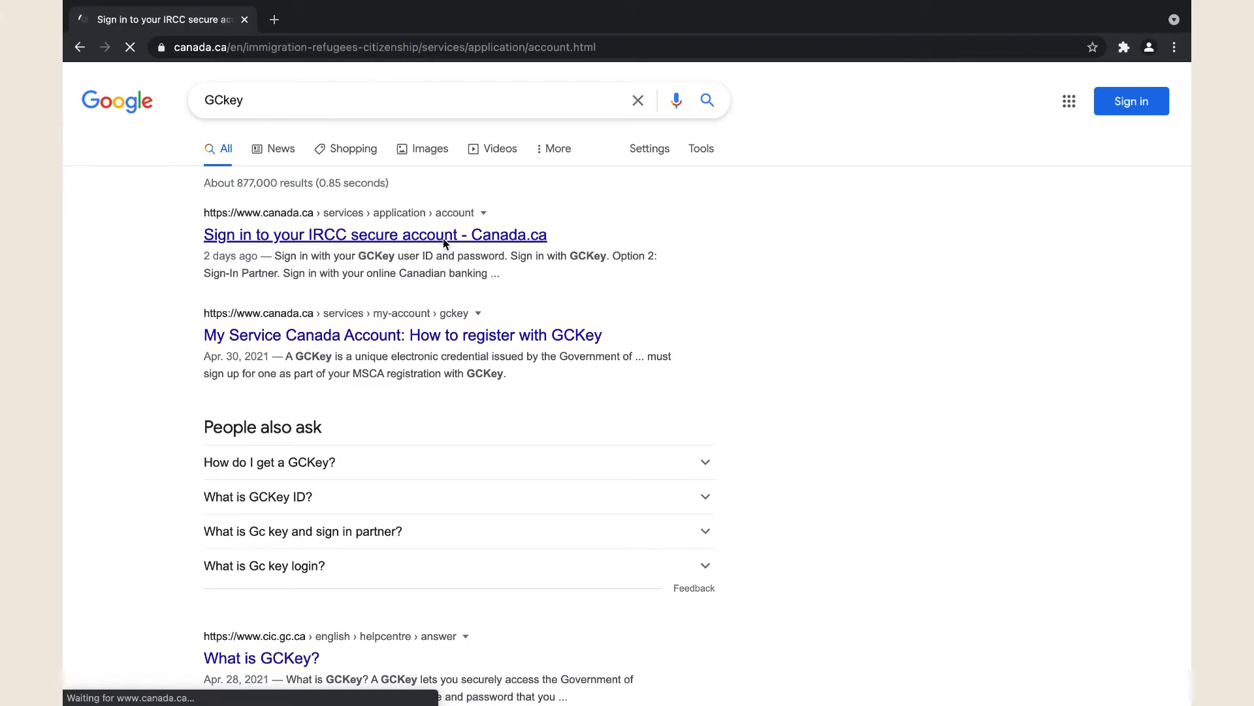
Go from the Canada.ca result to the IRCC secure account sign-in page and find the GCKey option
click(375, 236)
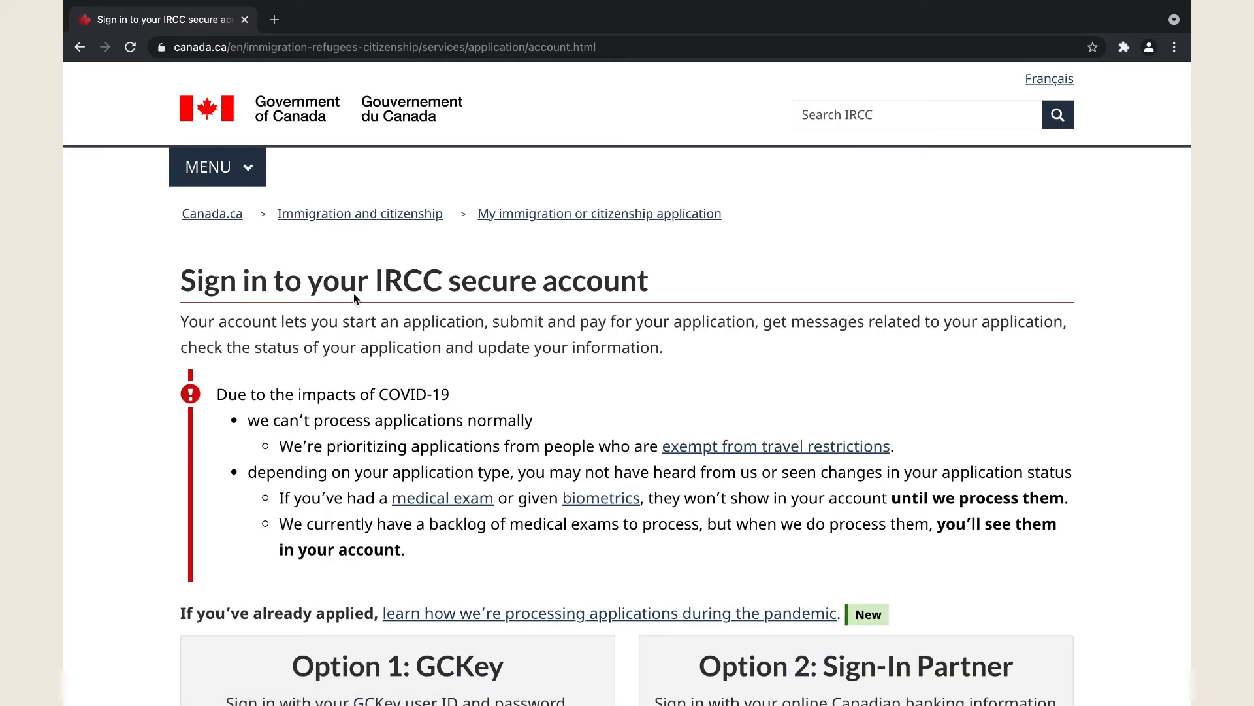
scroll(down, 3)
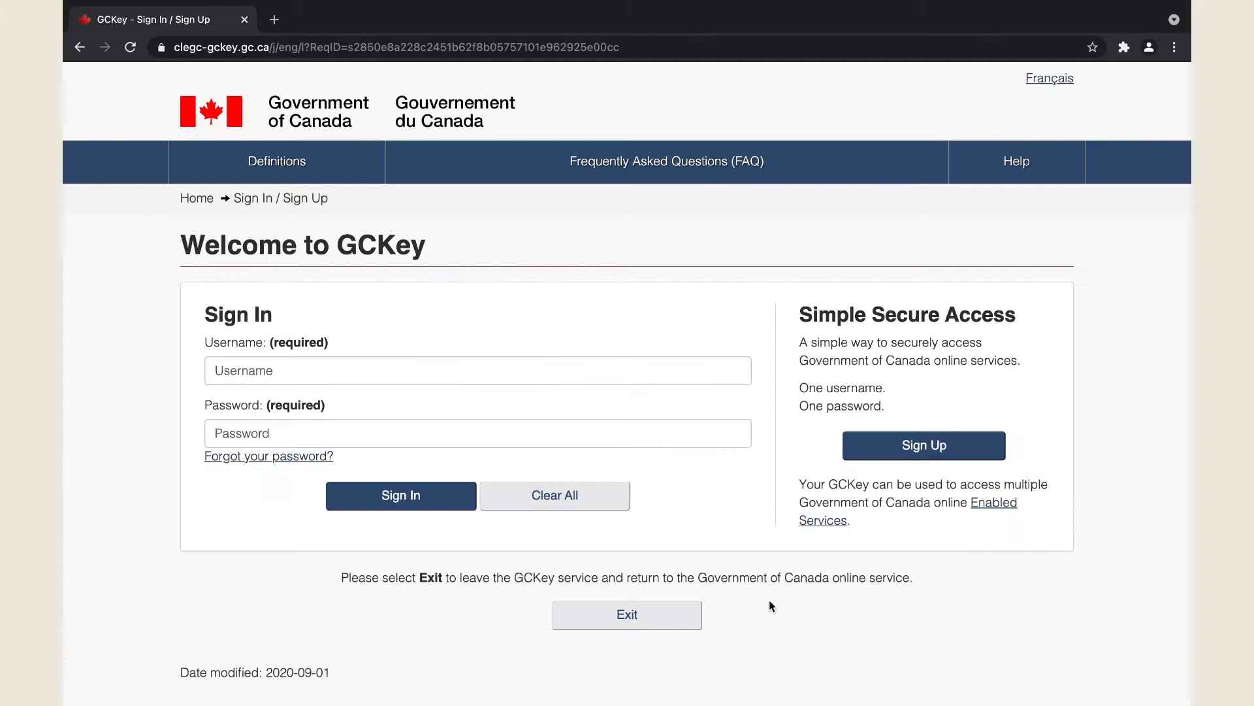
mouse_move(934, 447)
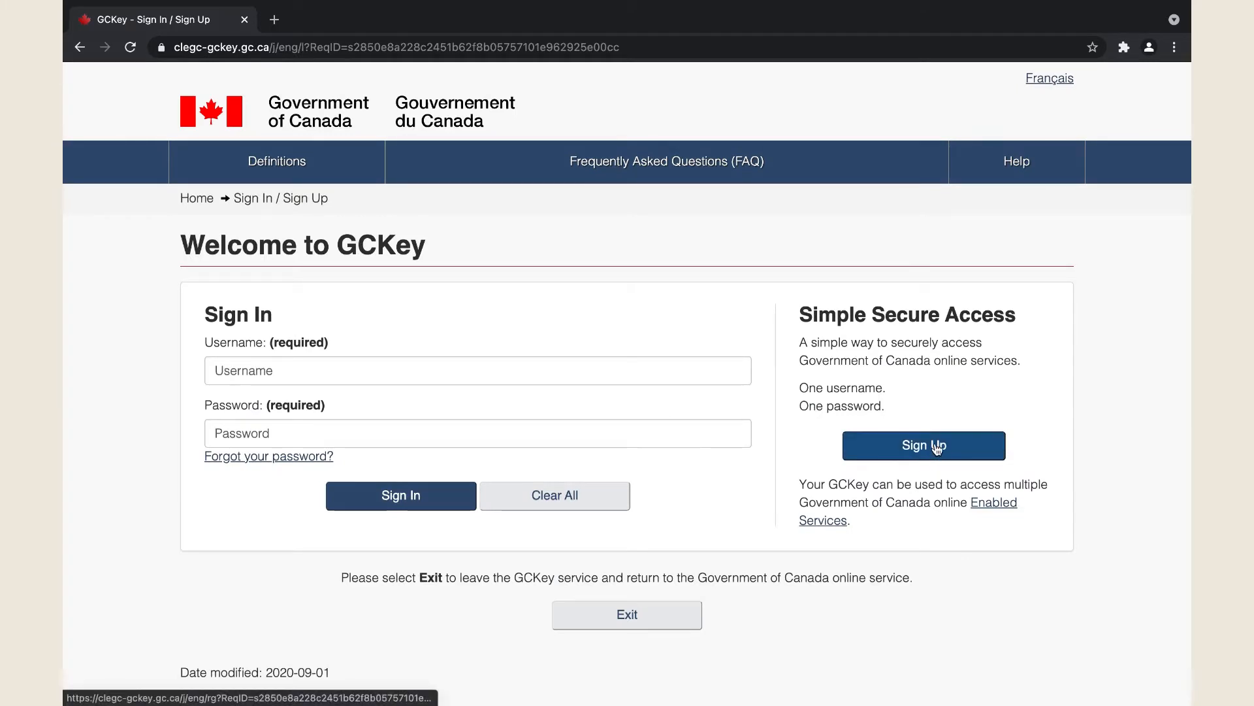
Start a new GCKey sign-up and accept its Terms and Conditions to reach the username step
click(923, 444)
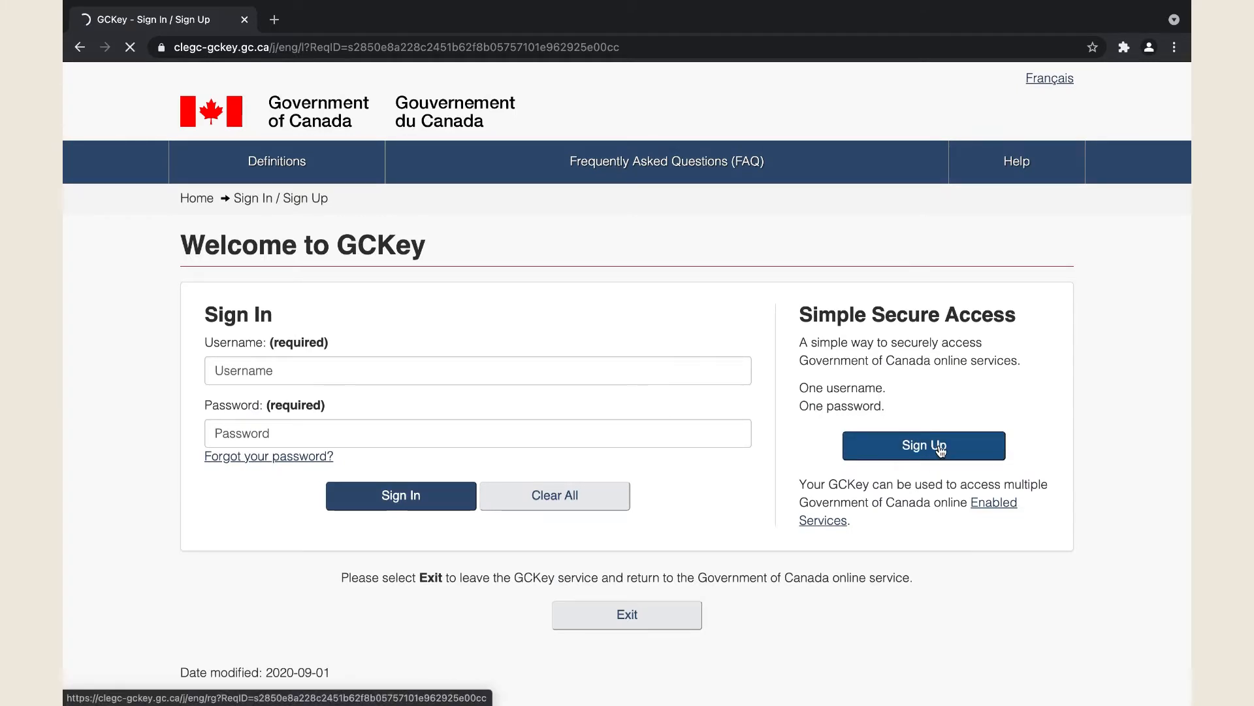
click(925, 444)
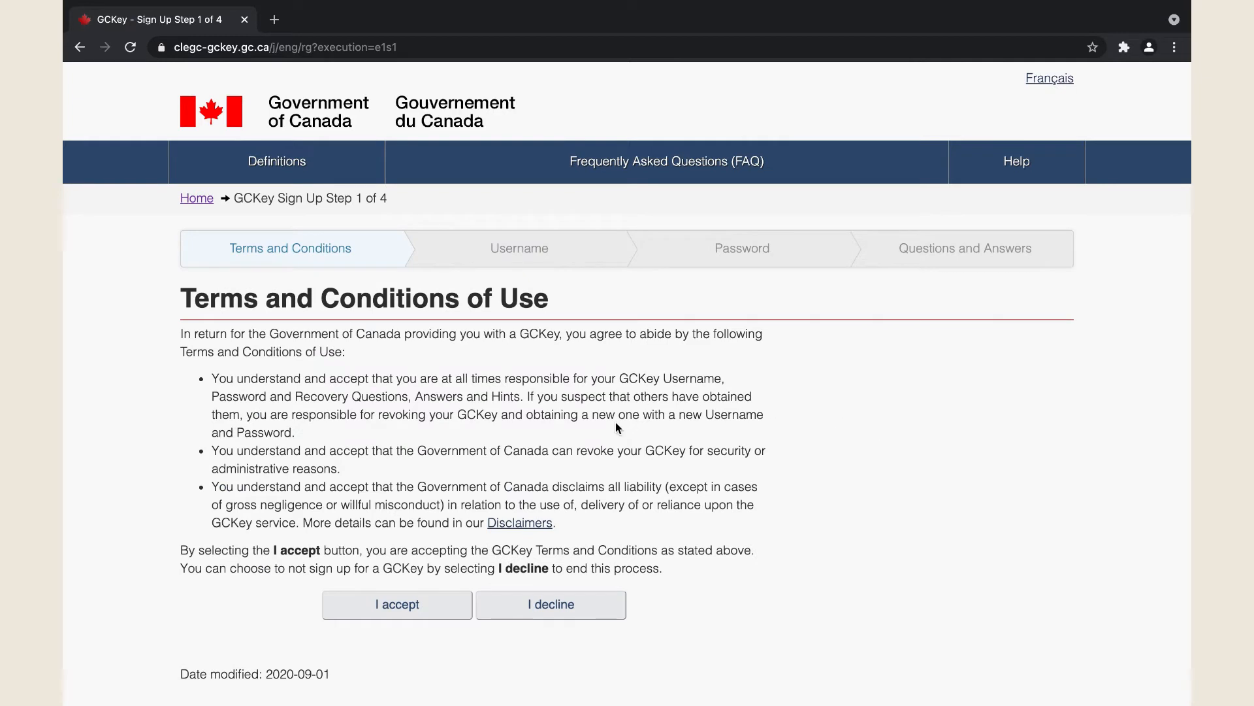
mouse_move(445, 331)
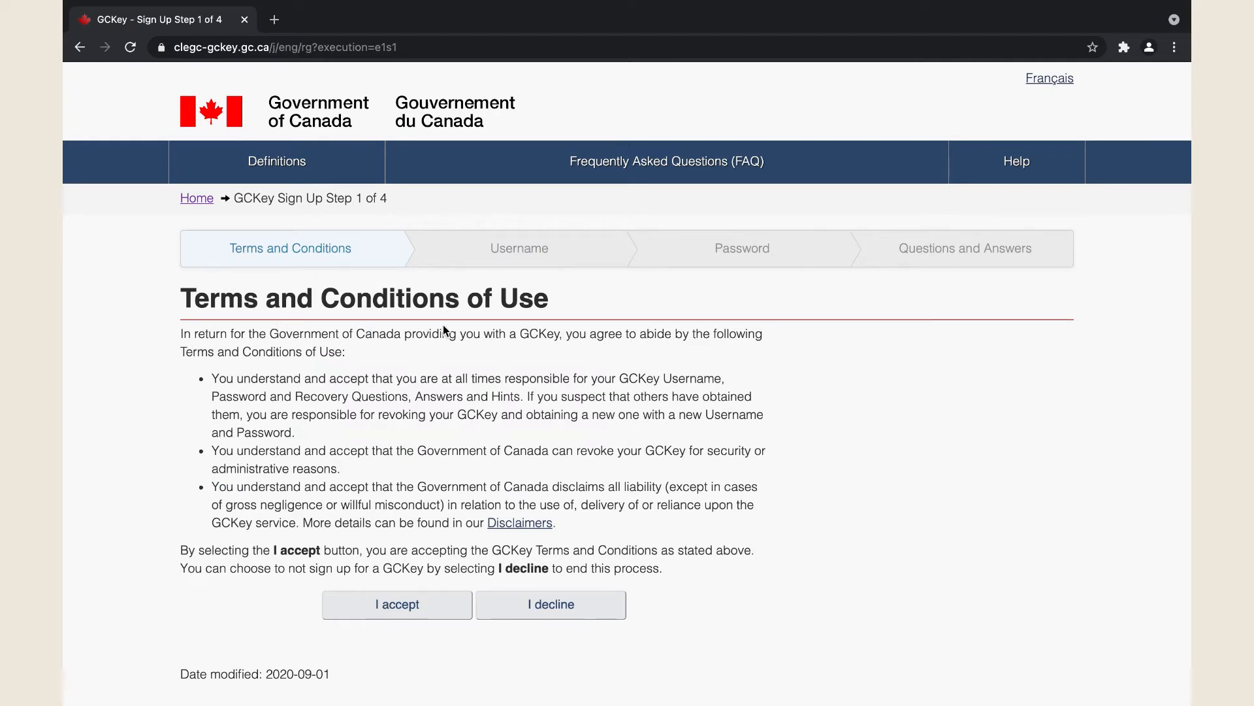
click(396, 604)
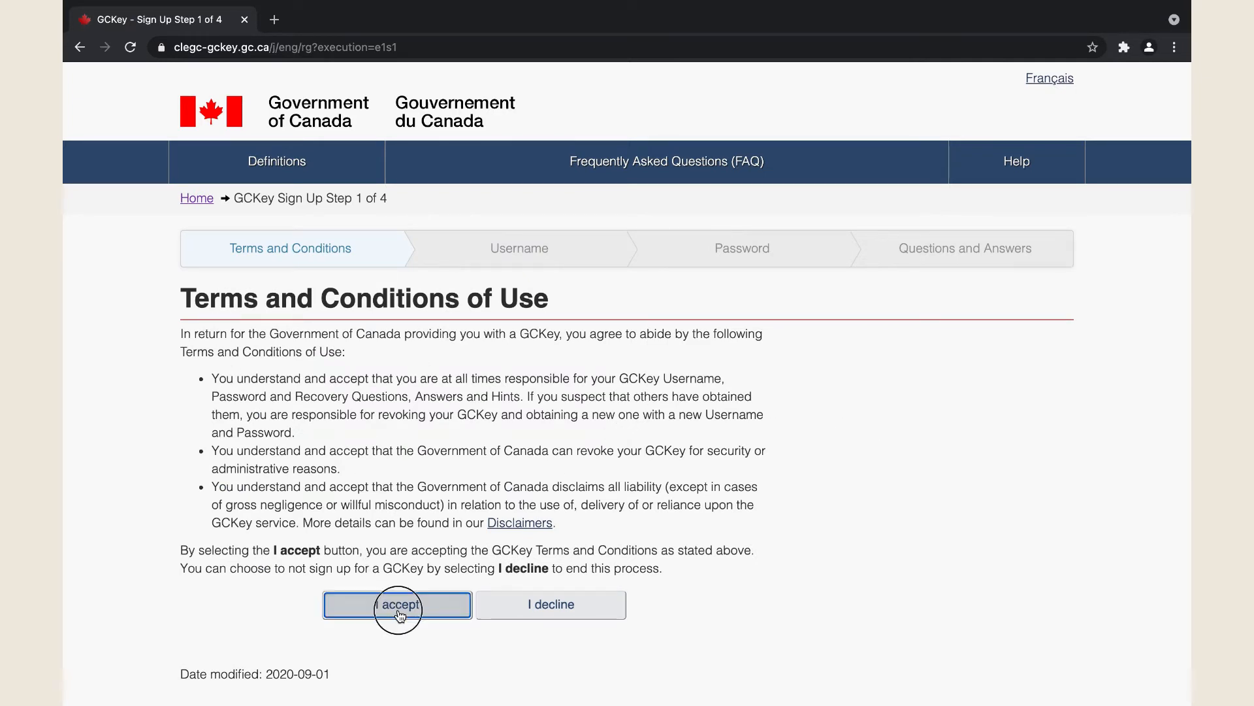
click(397, 604)
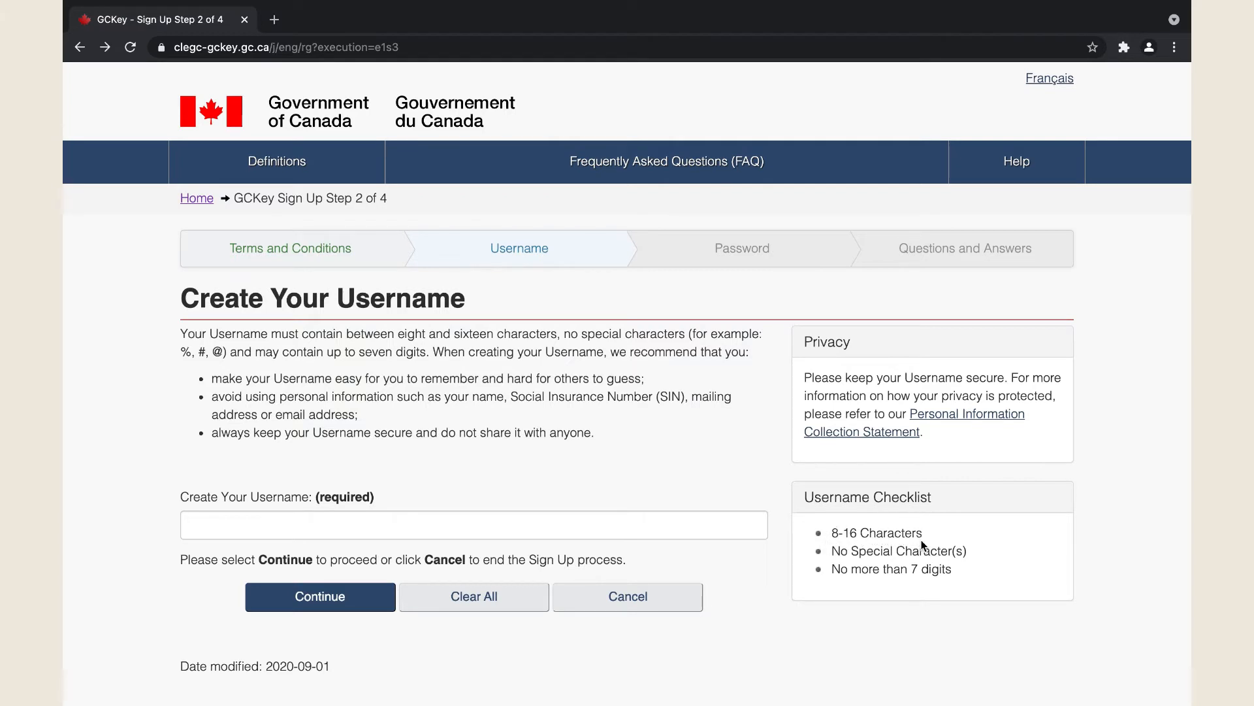
mouse_move(923, 573)
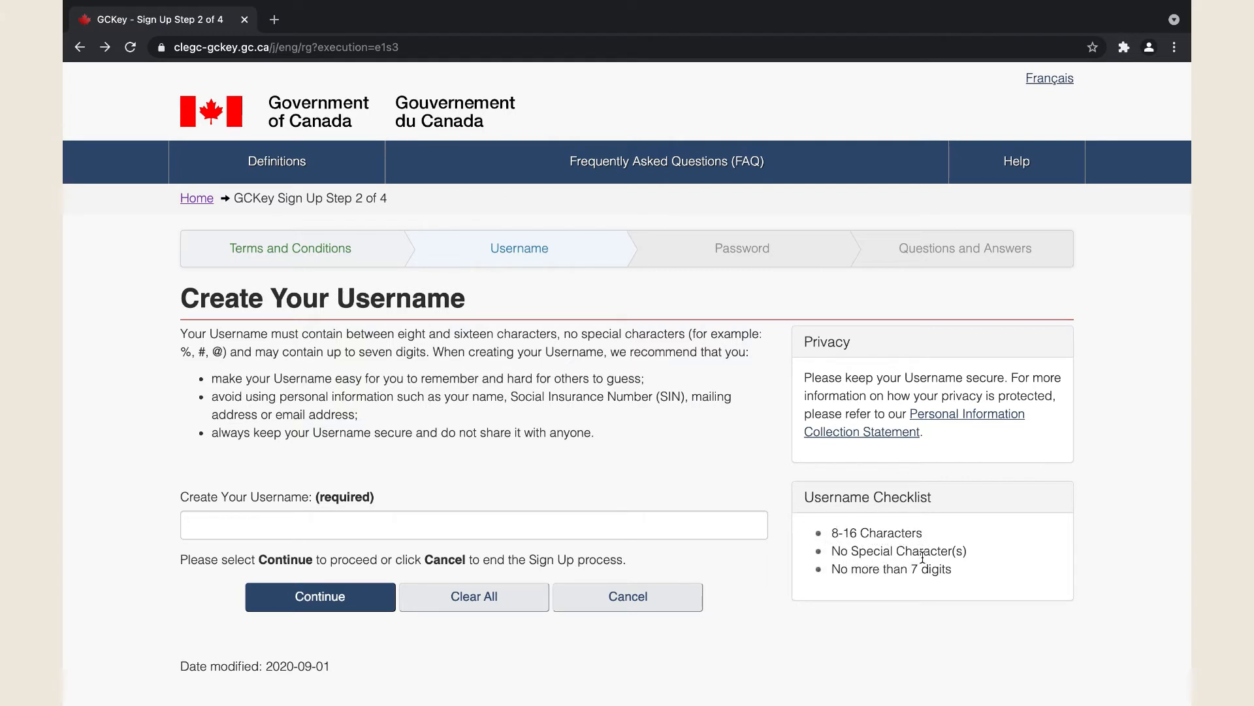
mouse_move(883, 584)
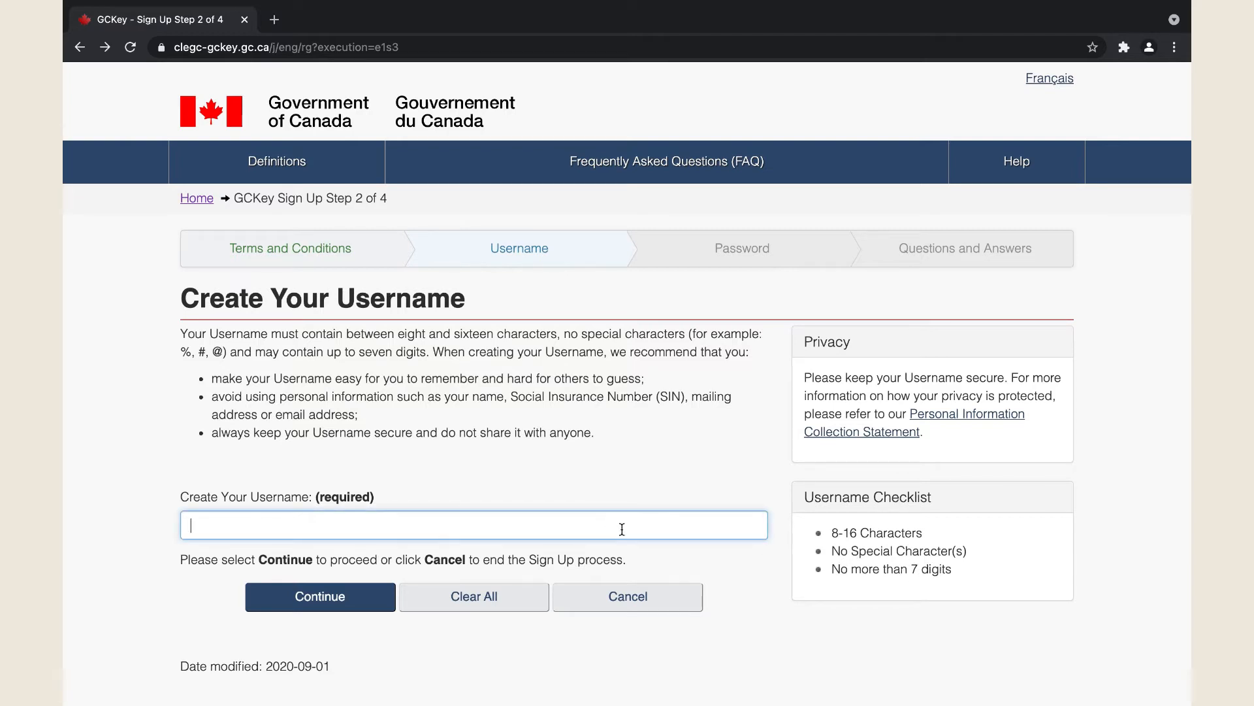
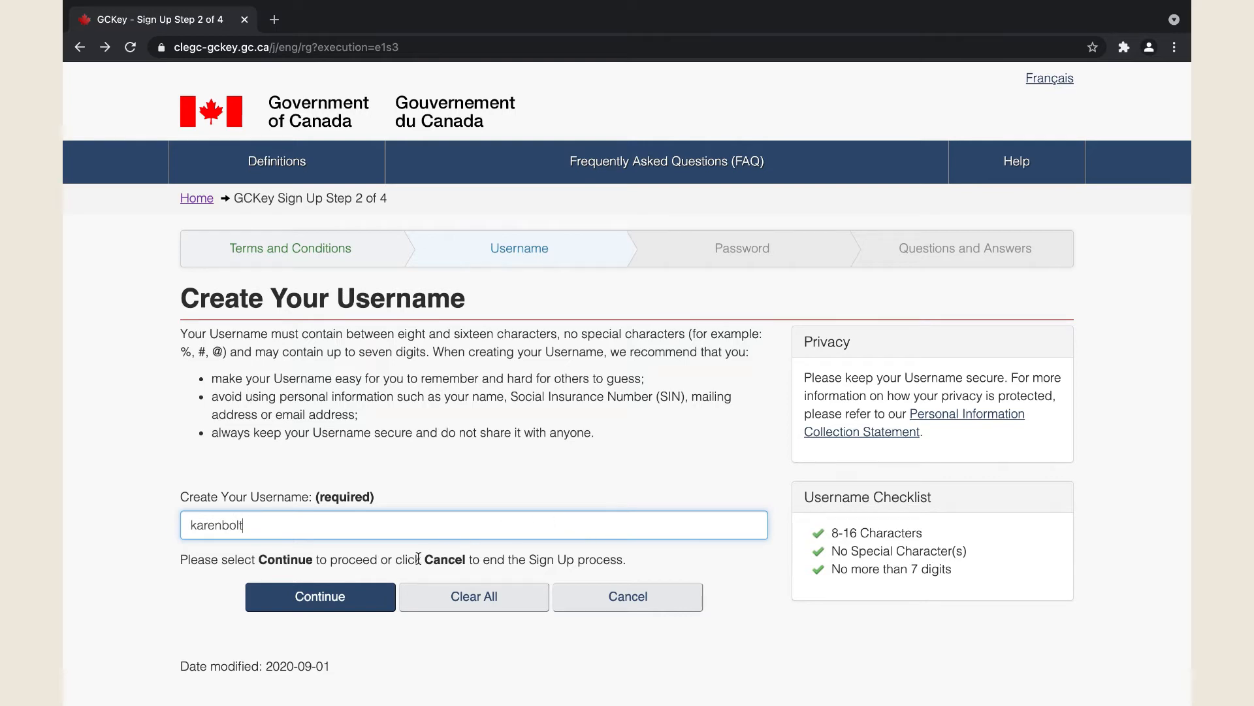
click(319, 596)
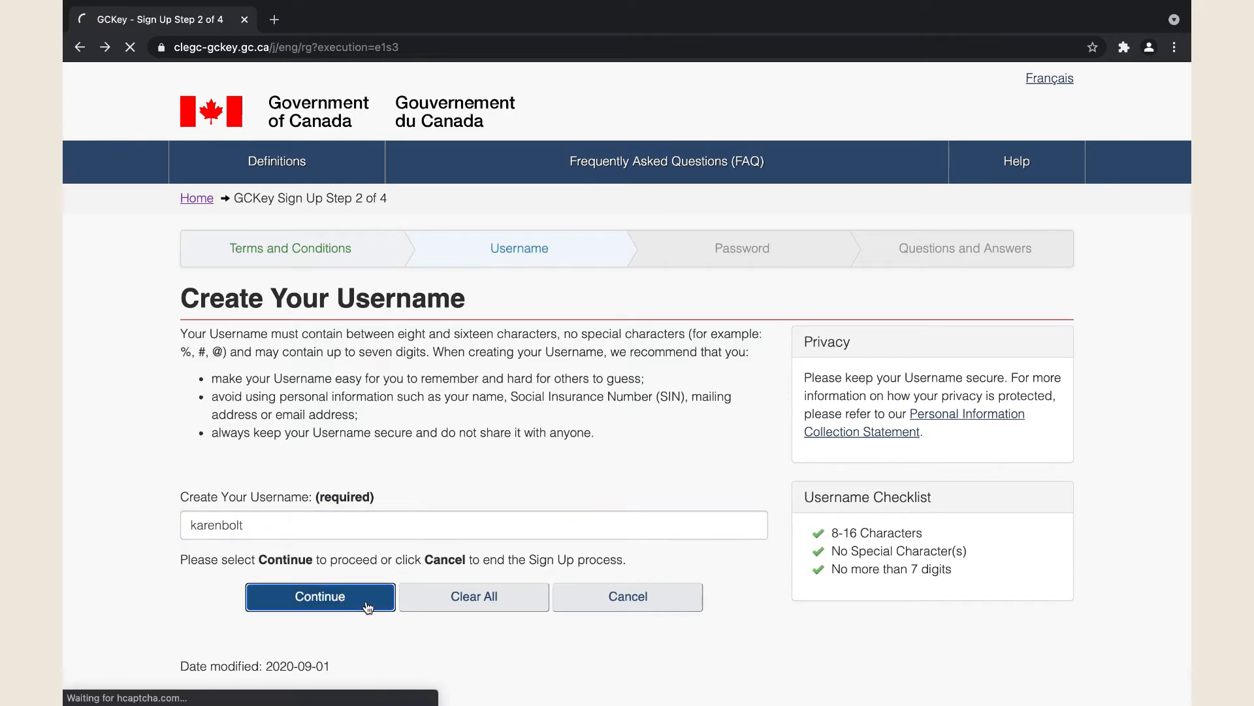
click(320, 596)
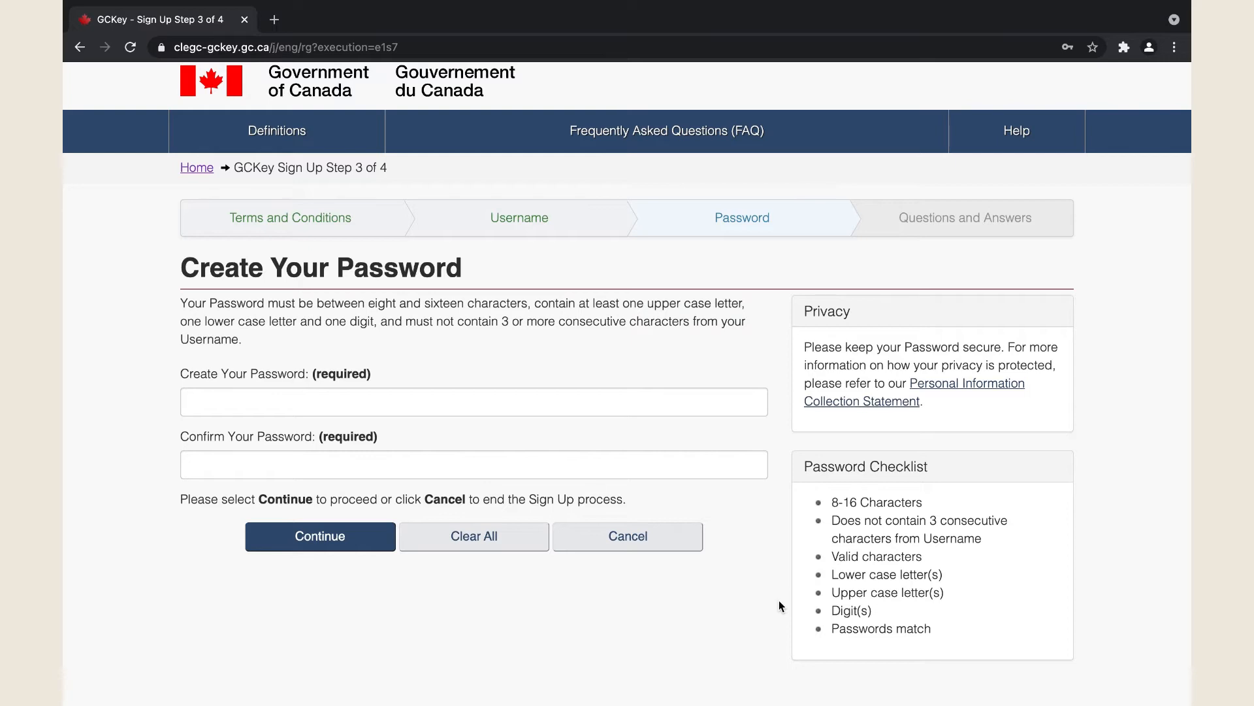
mouse_move(834, 486)
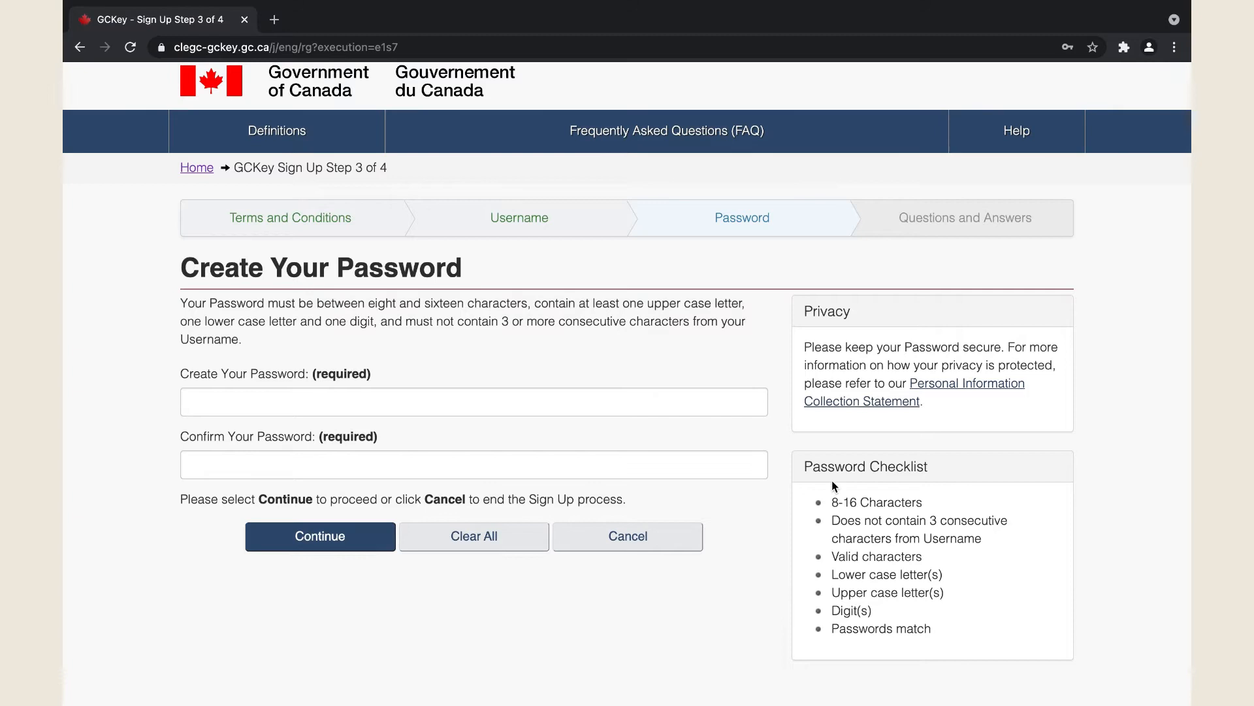
mouse_move(787, 490)
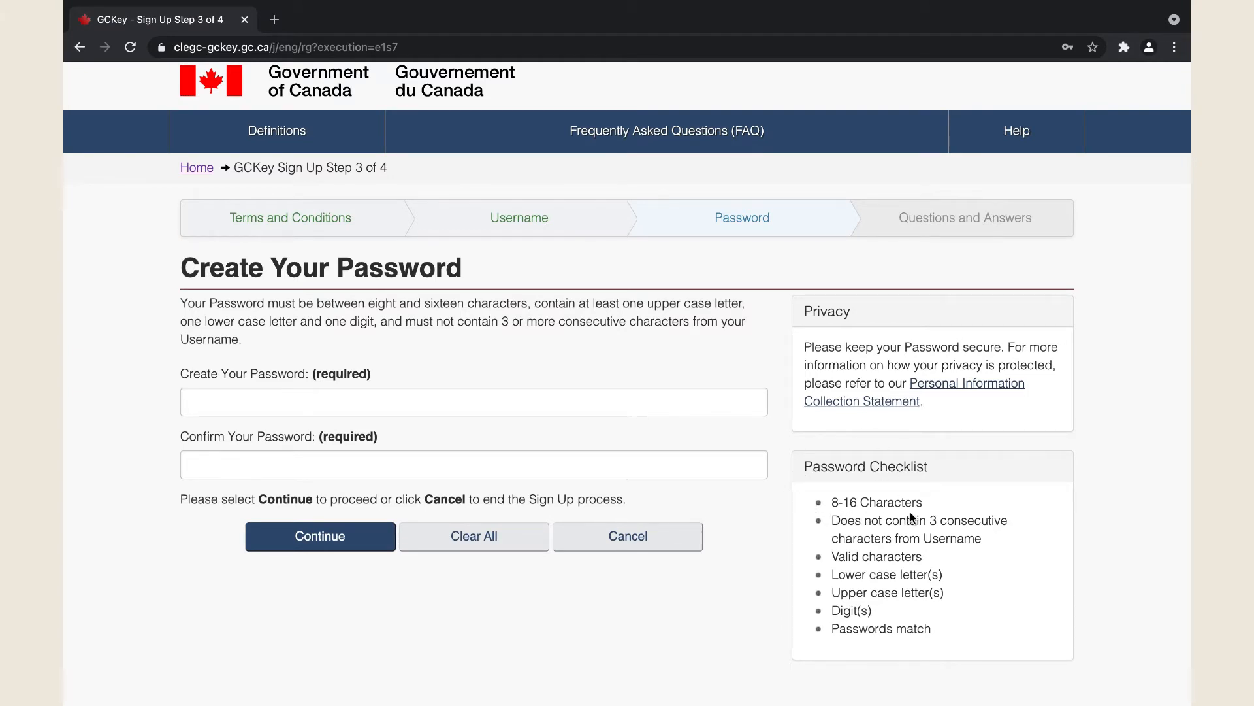
mouse_move(823, 513)
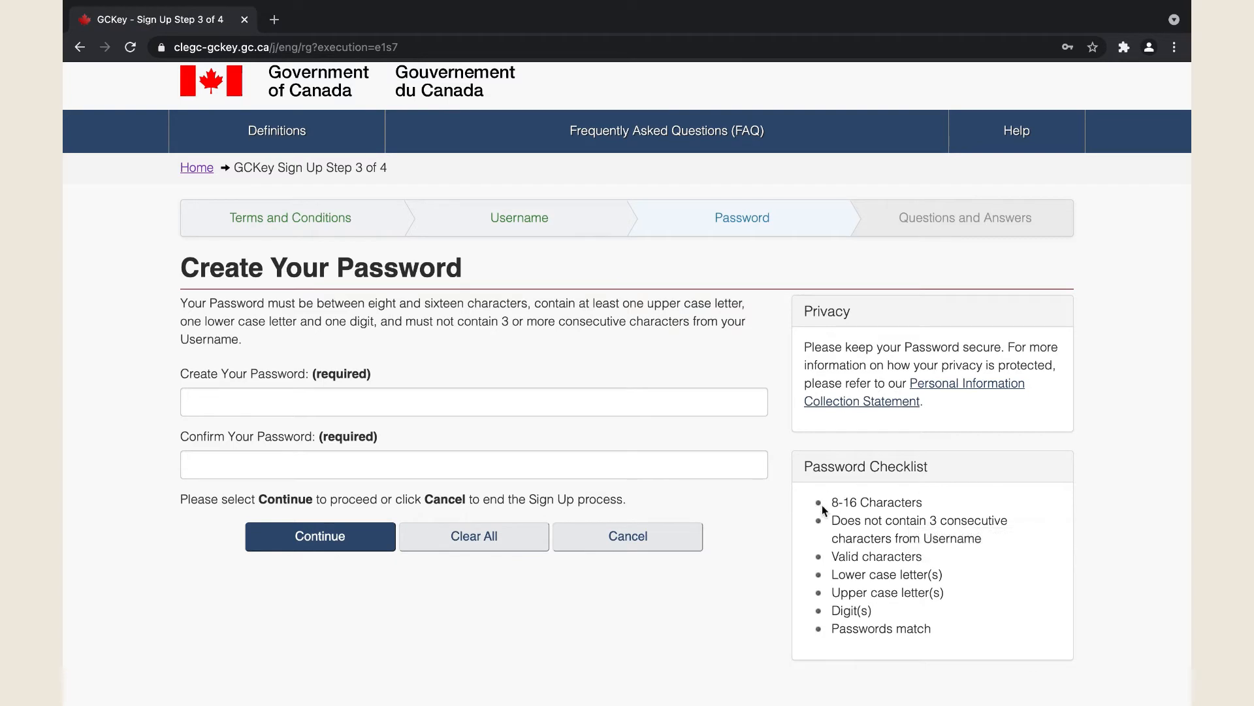
mouse_move(865, 554)
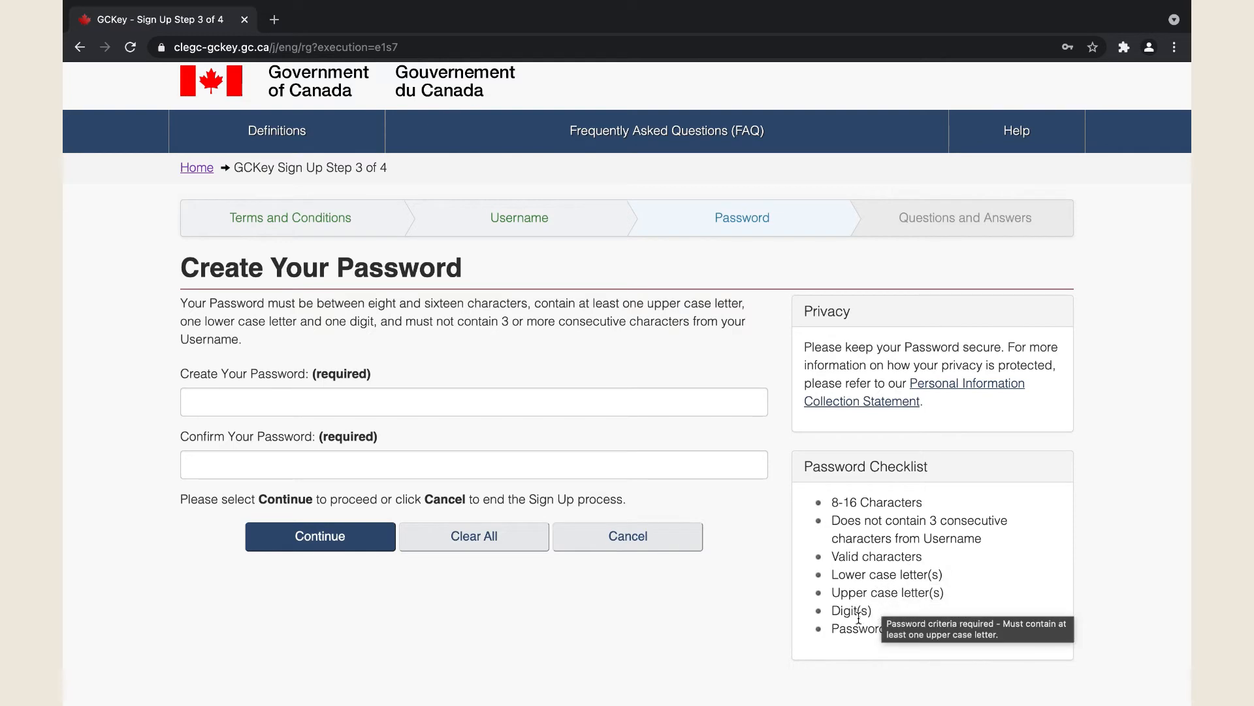
Create and confirm a matching password that passes every checklist rule, then continue
click(499, 405)
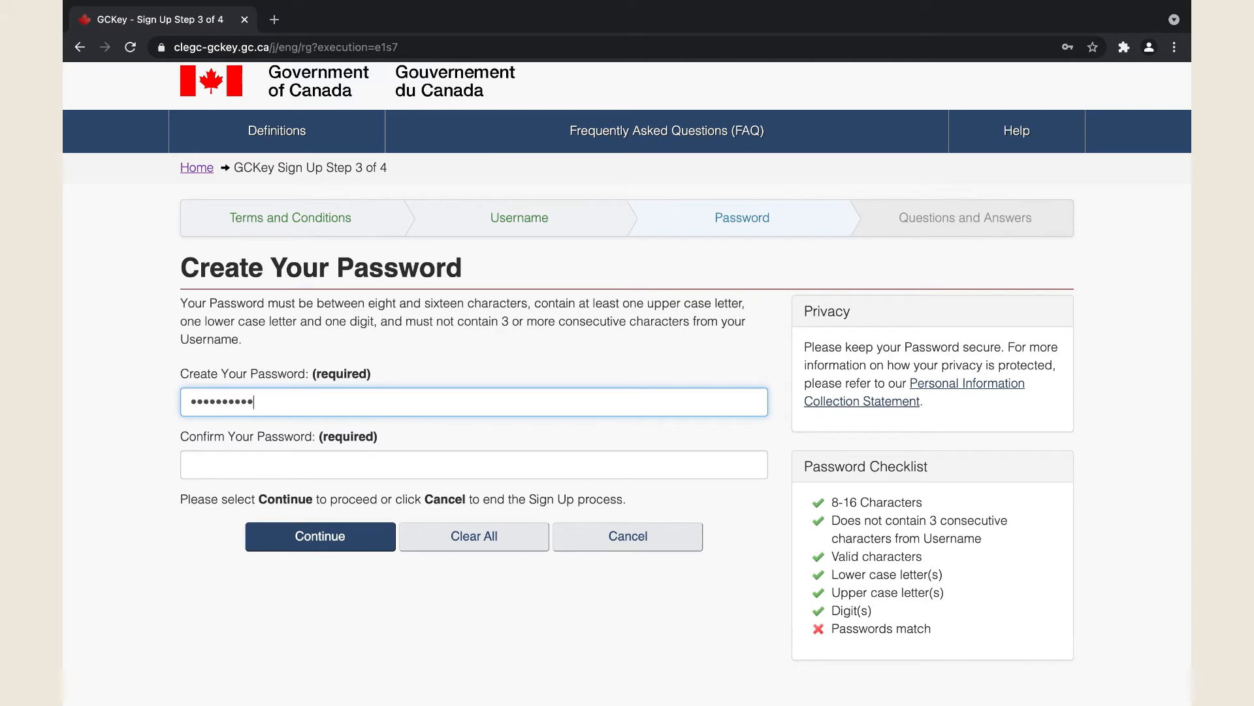
click(453, 460)
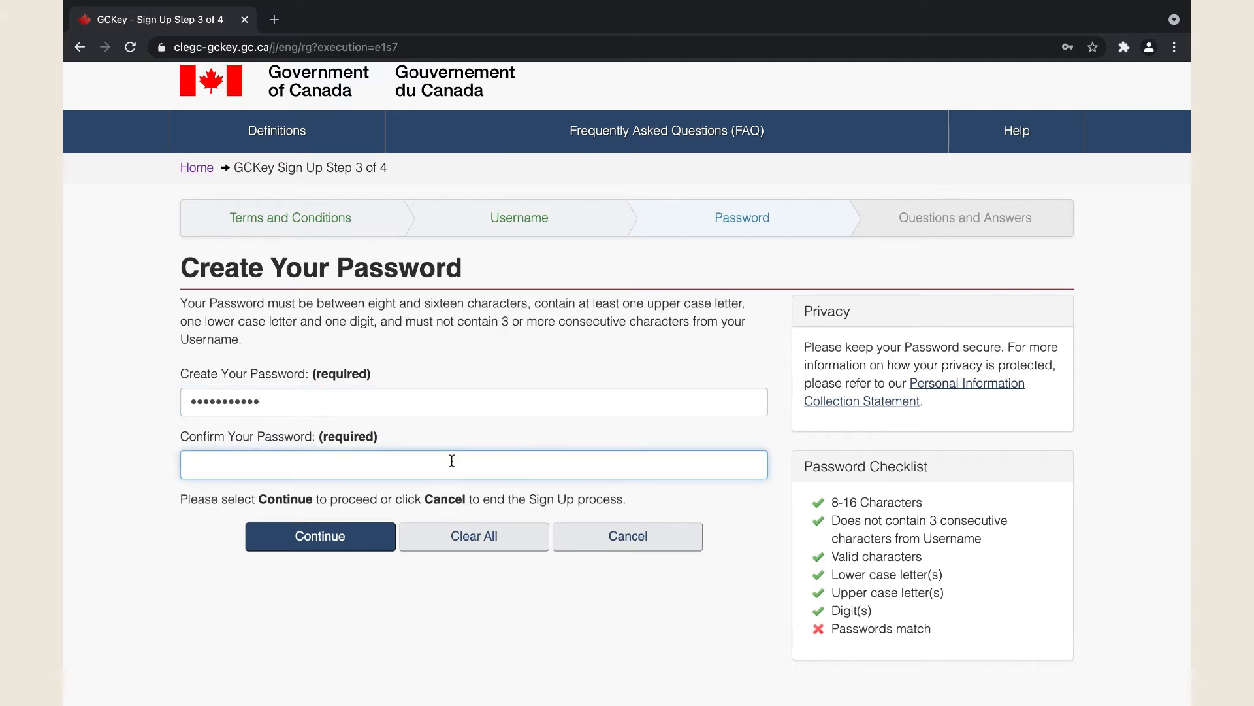
text(•••••)
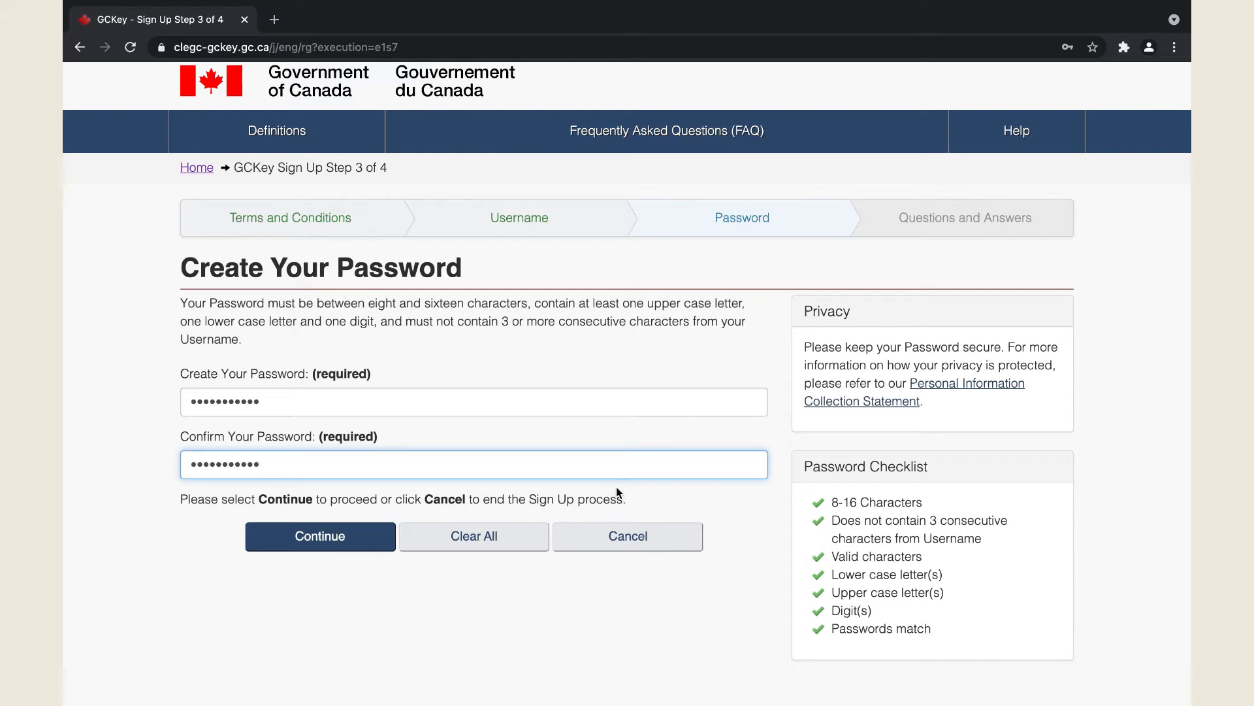
mouse_move(819, 489)
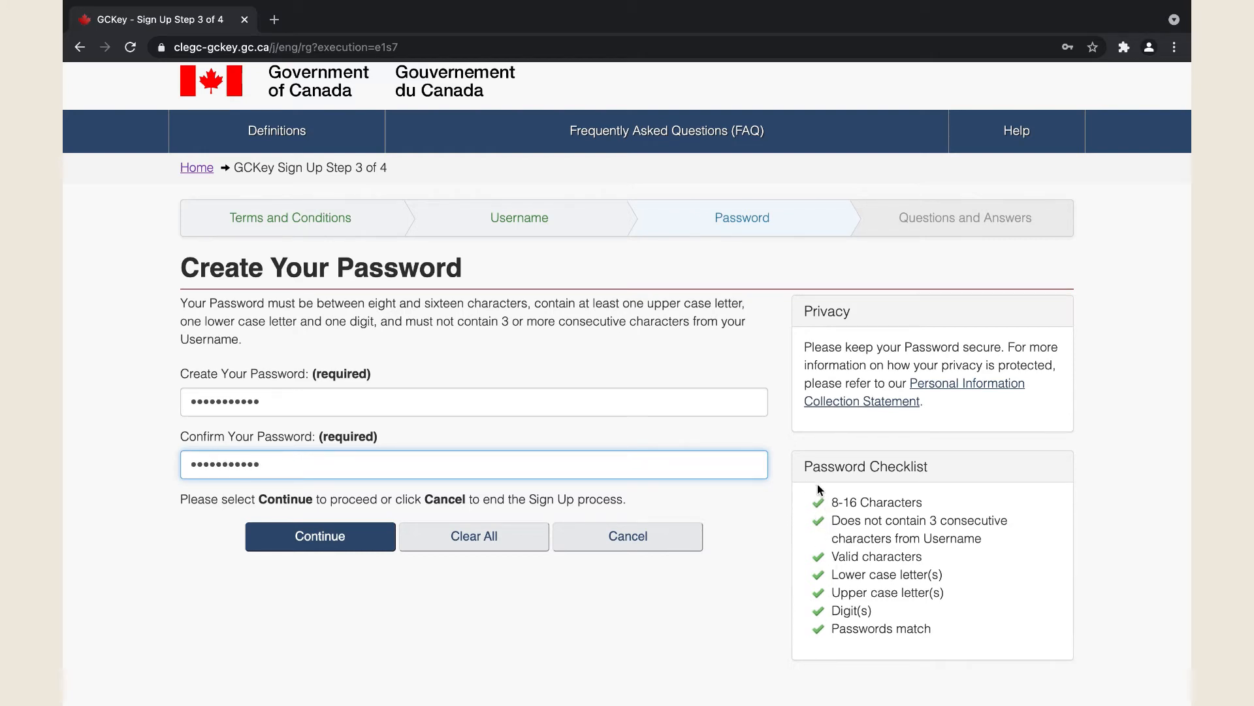
click(320, 536)
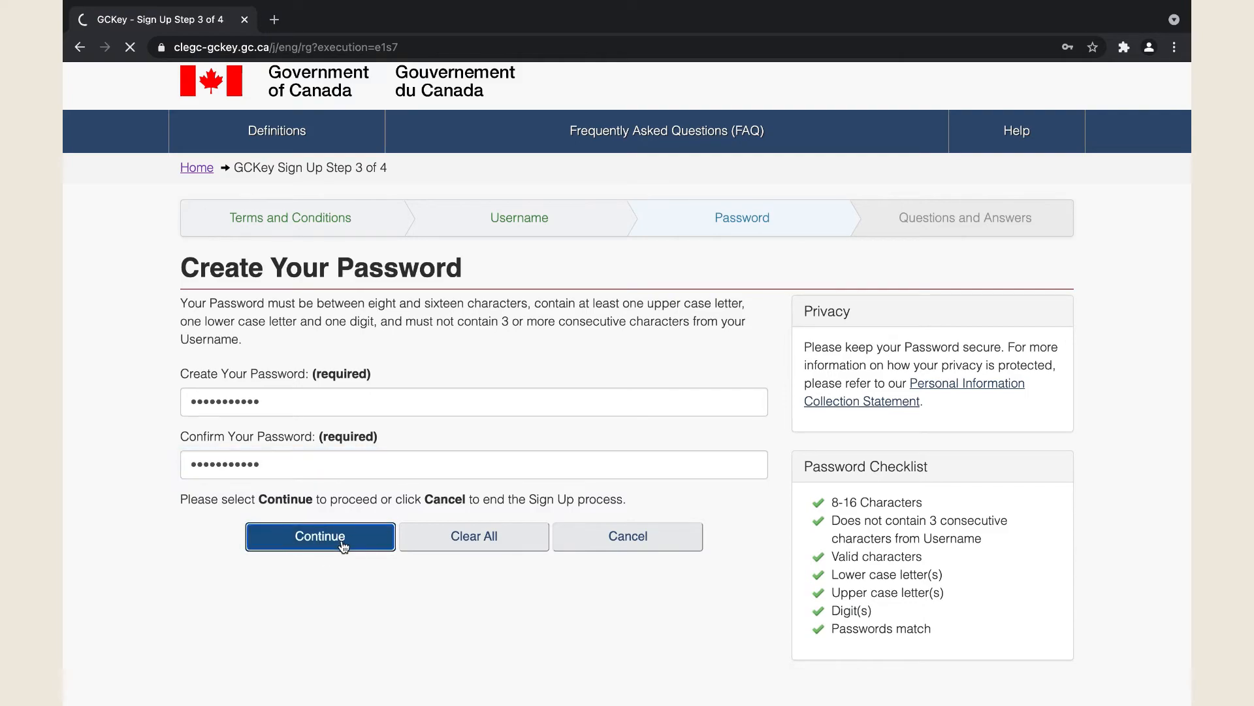
click(320, 536)
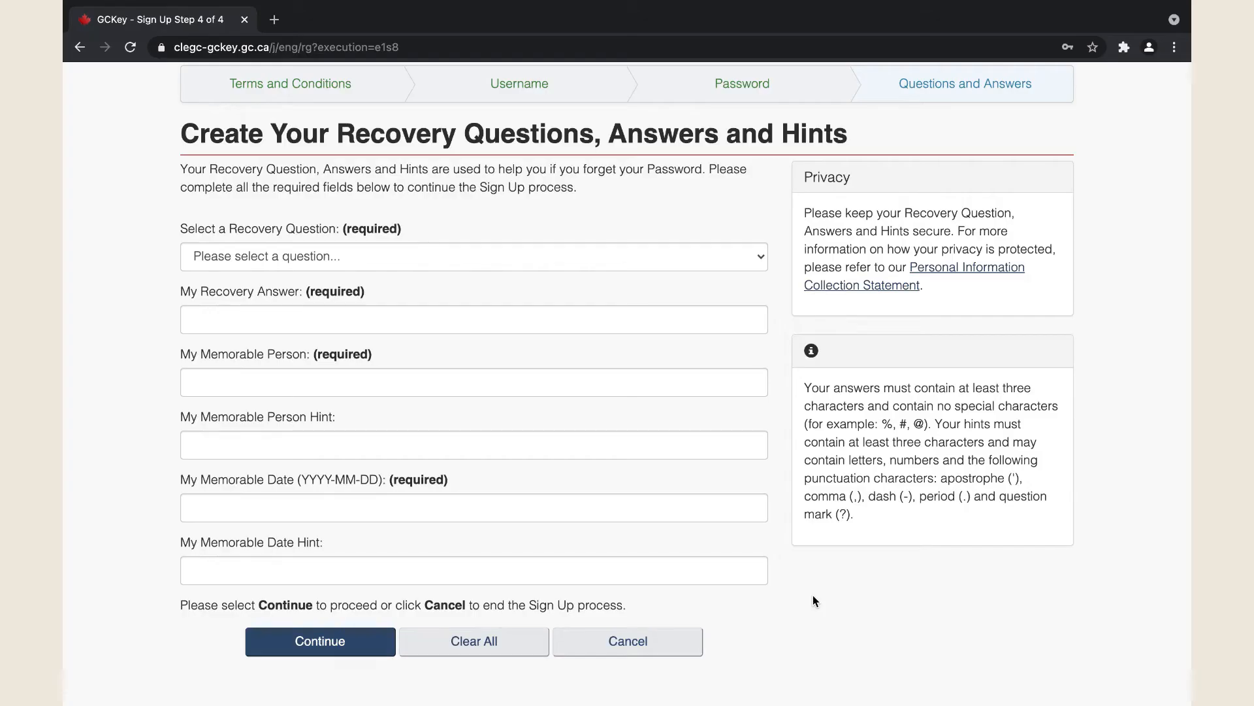
click(472, 256)
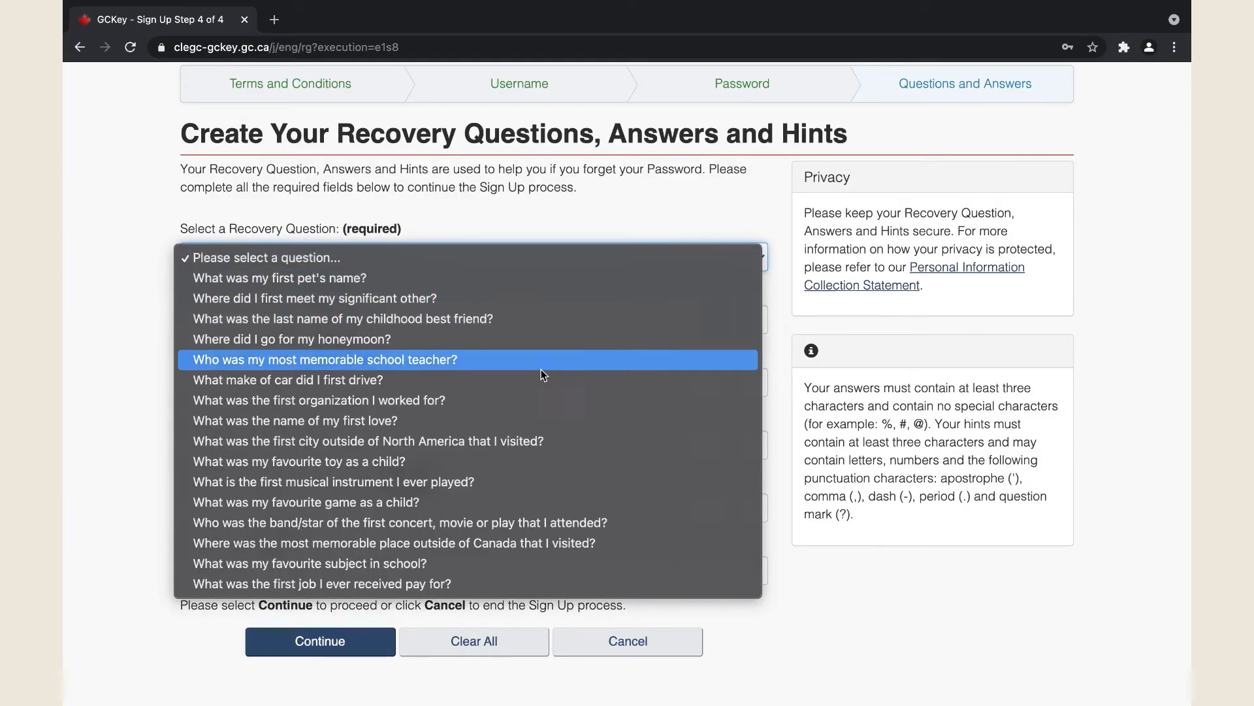
mouse_move(499, 467)
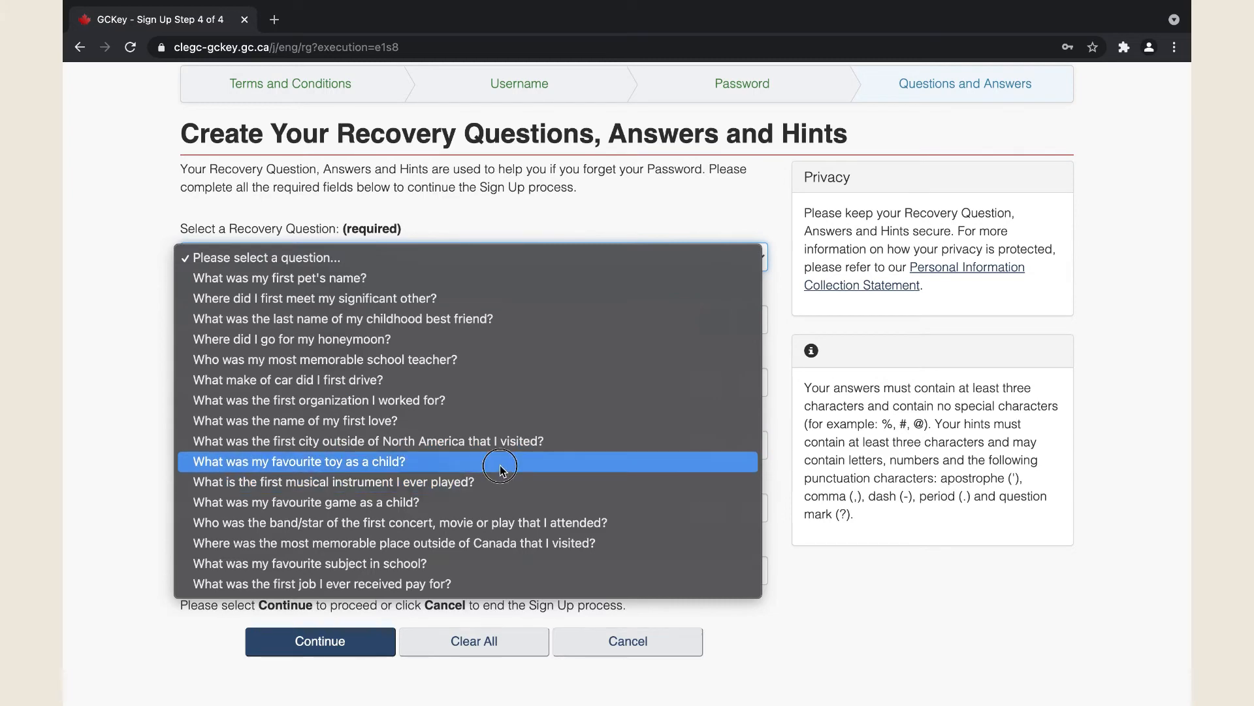
click(298, 461)
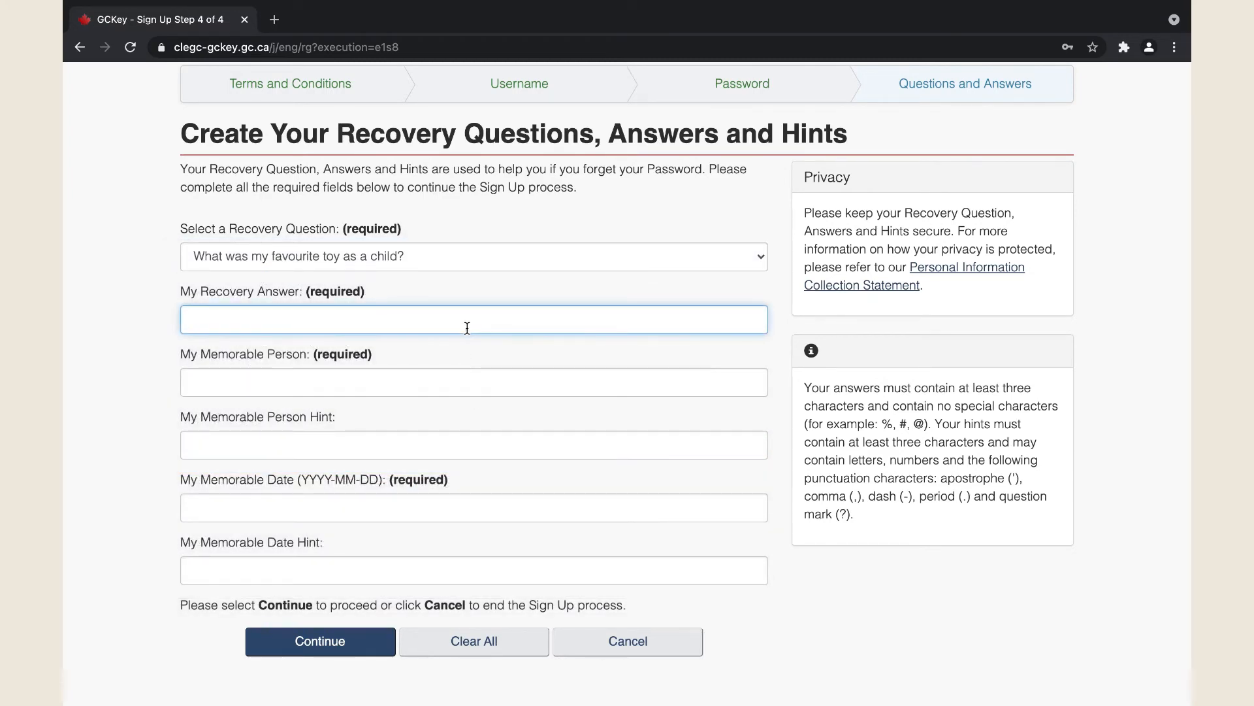
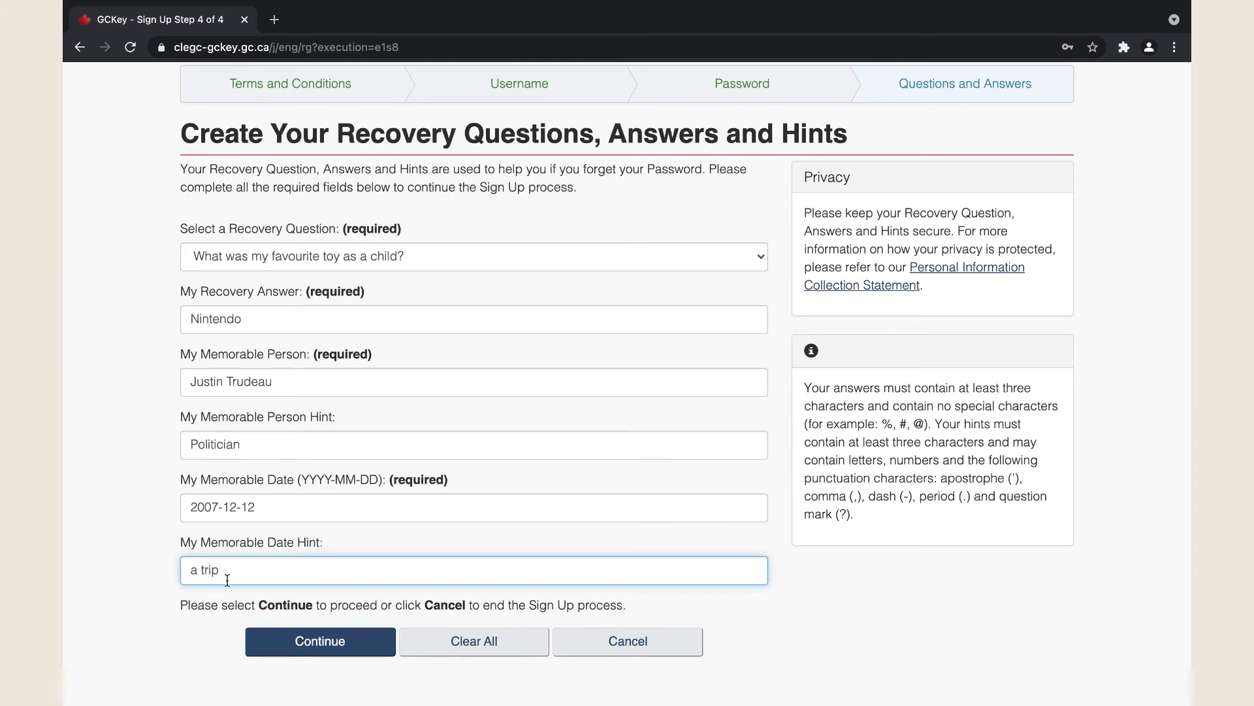
click(320, 640)
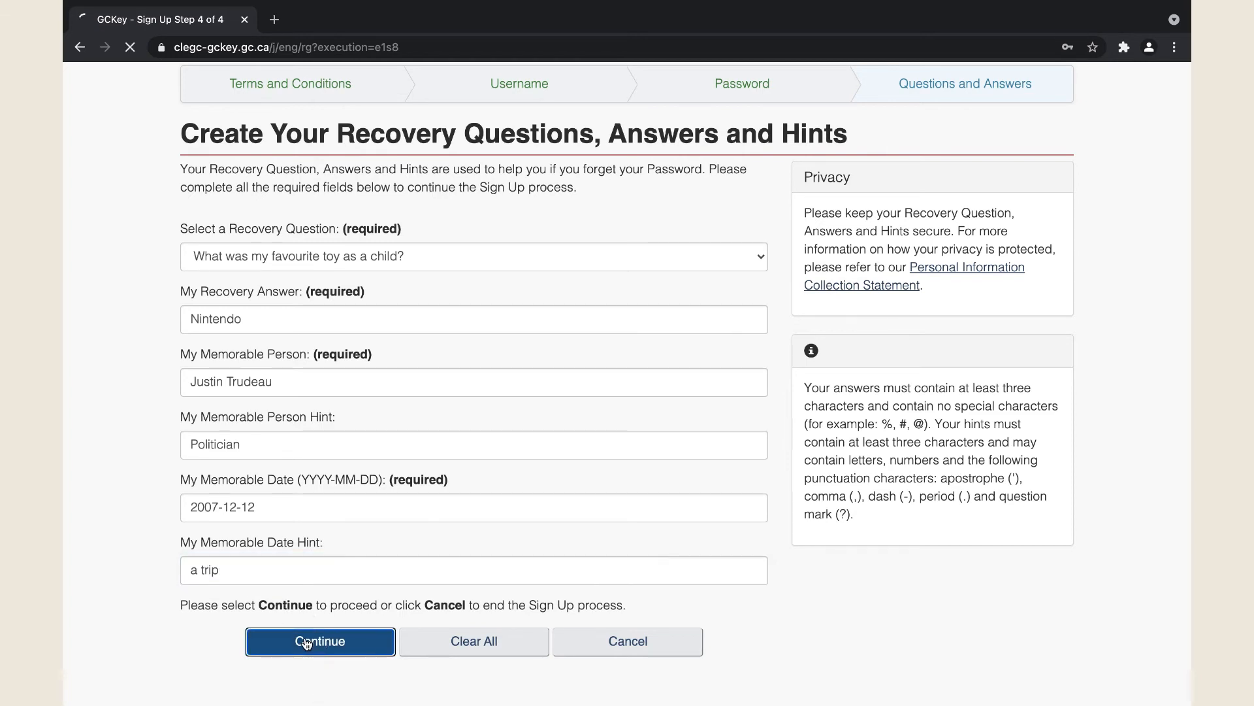
Finish the GCKey sign-up and continue back to the IRCC online service's Terms and Conditions page
click(320, 641)
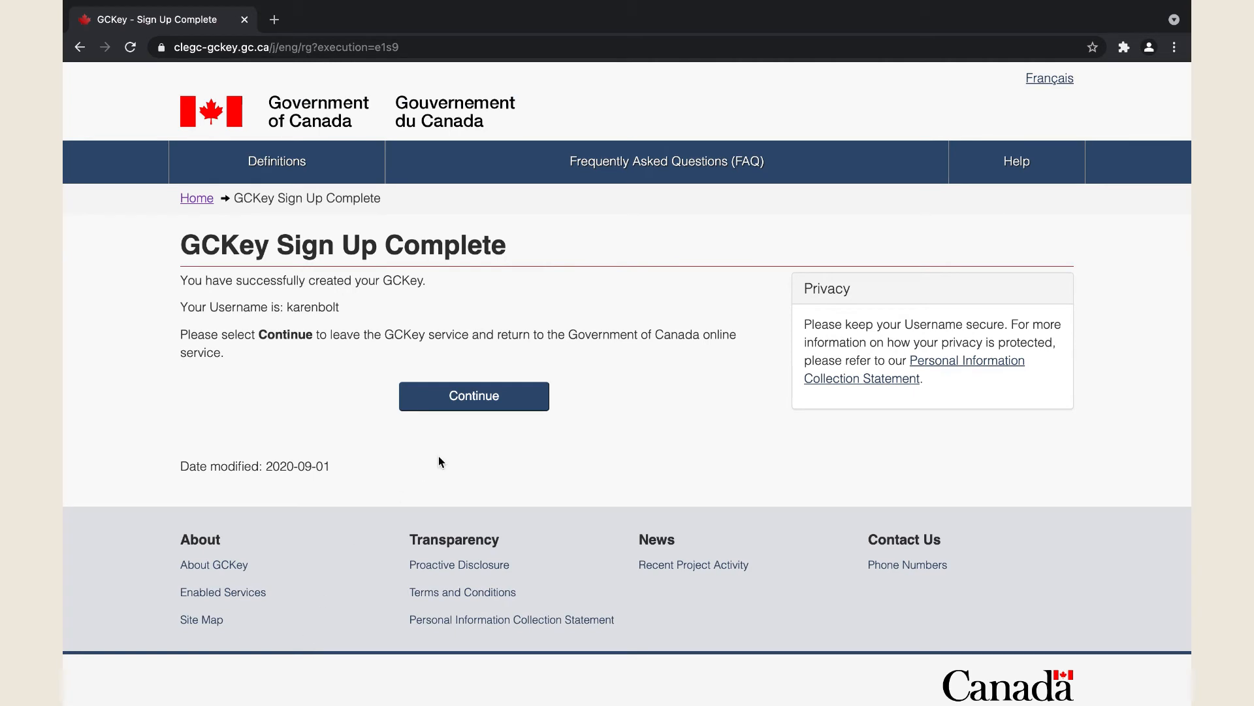
mouse_move(463, 274)
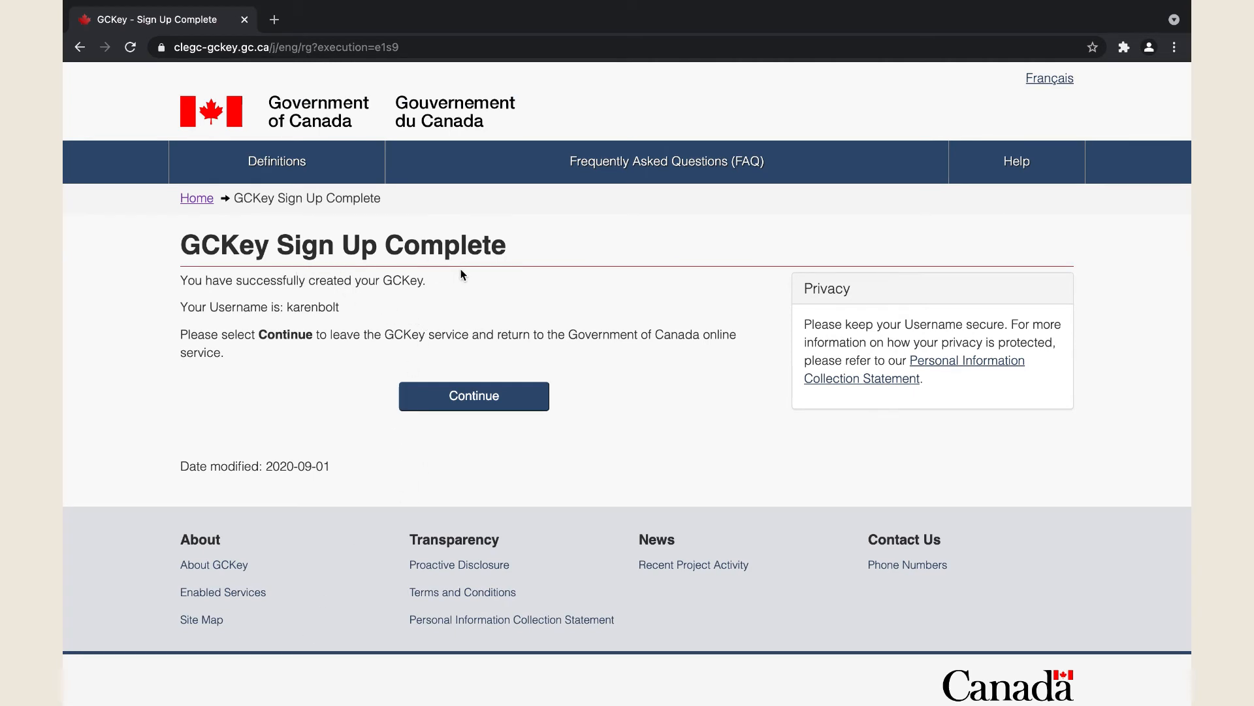
click(473, 396)
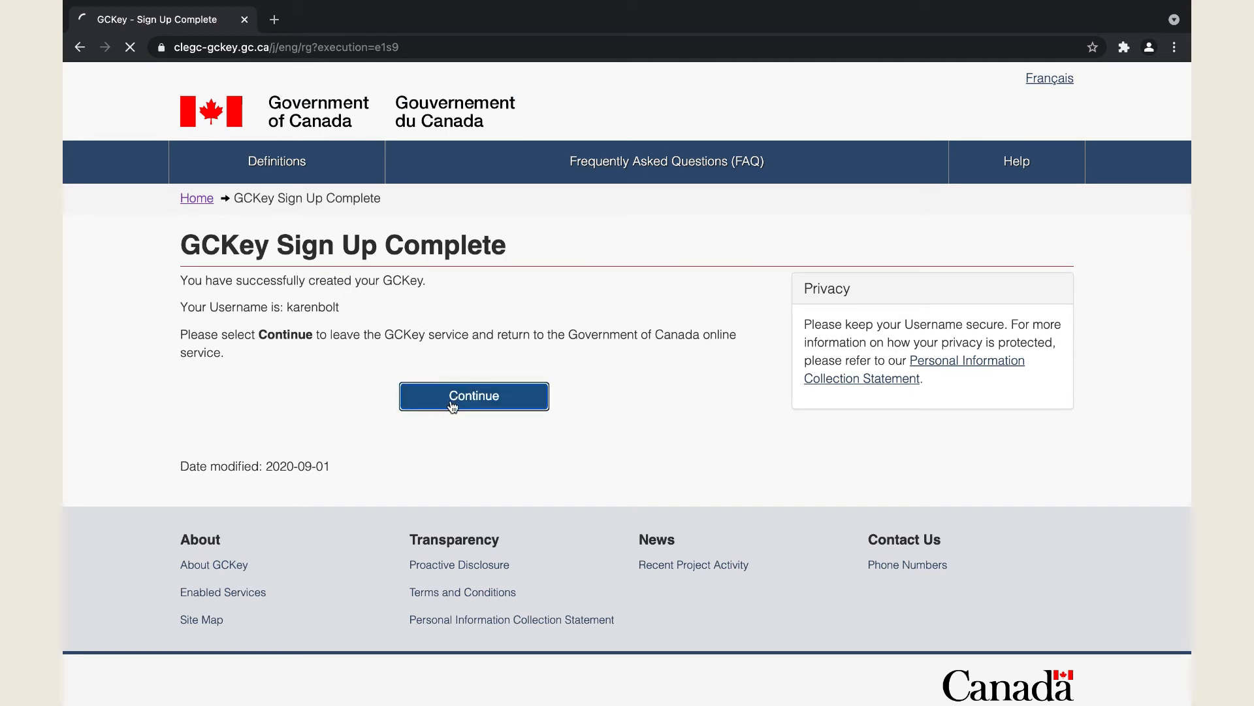
click(452, 405)
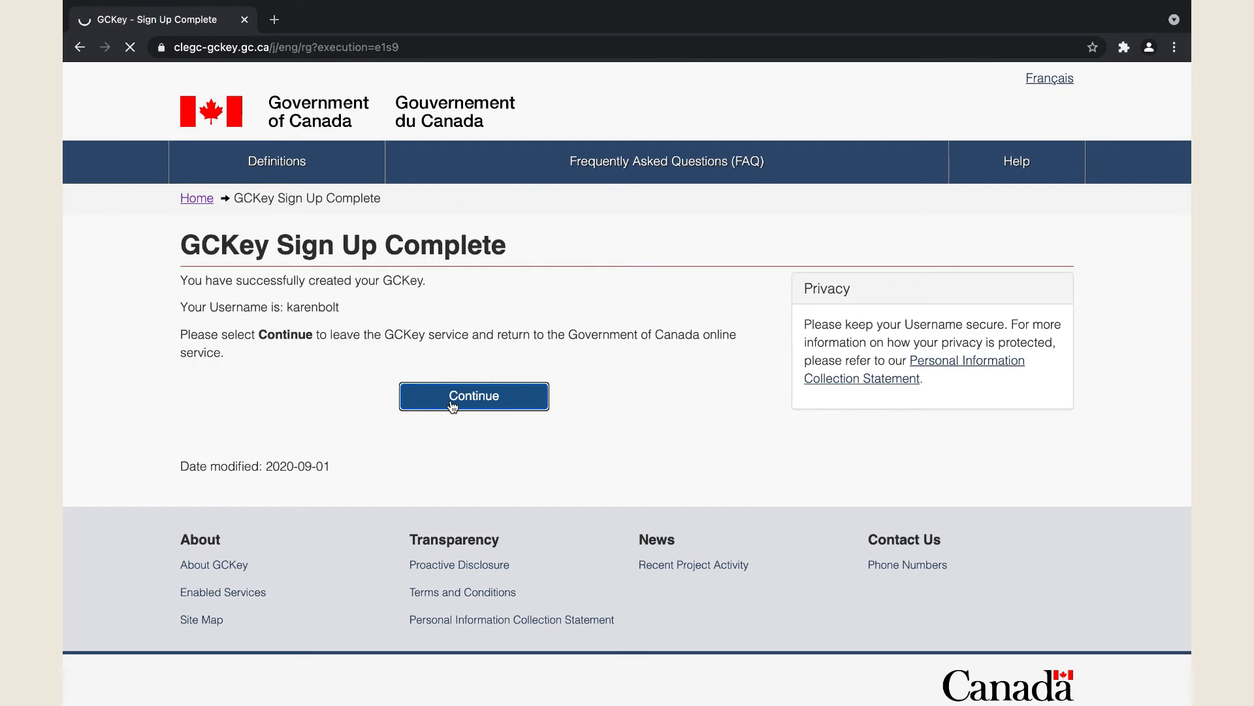
click(473, 396)
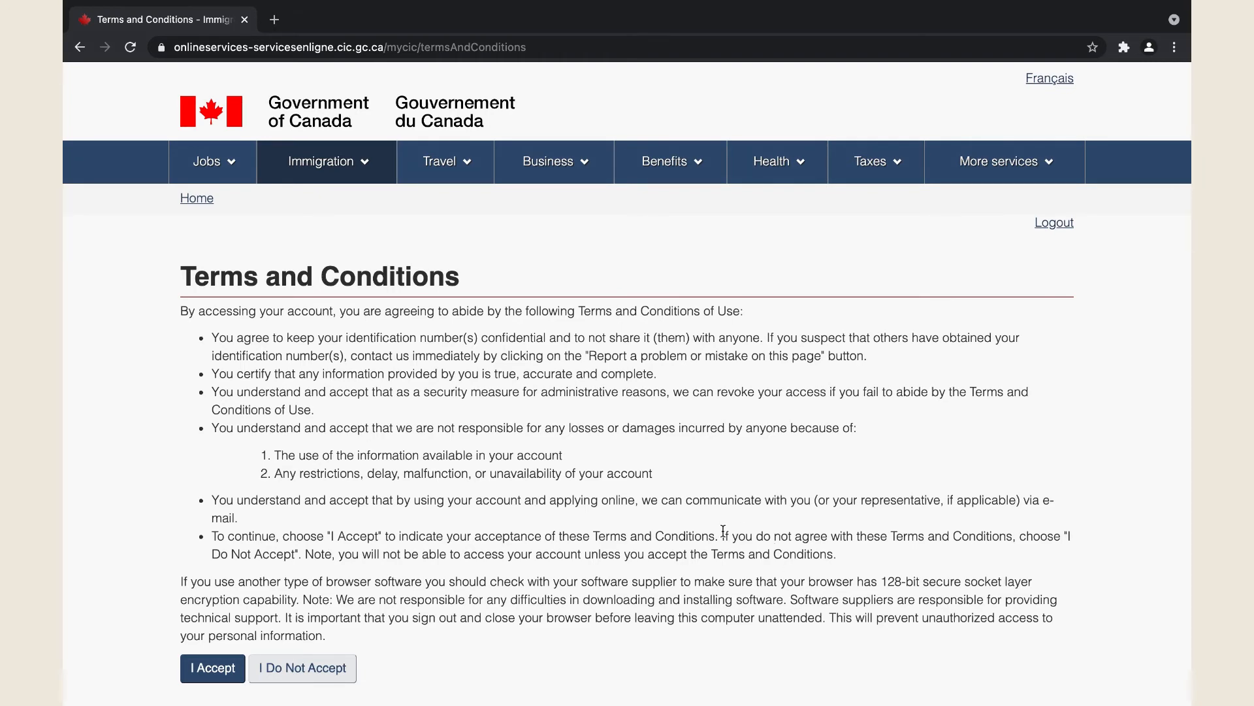
Accept the IRCC secure account Terms and Conditions to reach the Create an account form
scroll(down, 3)
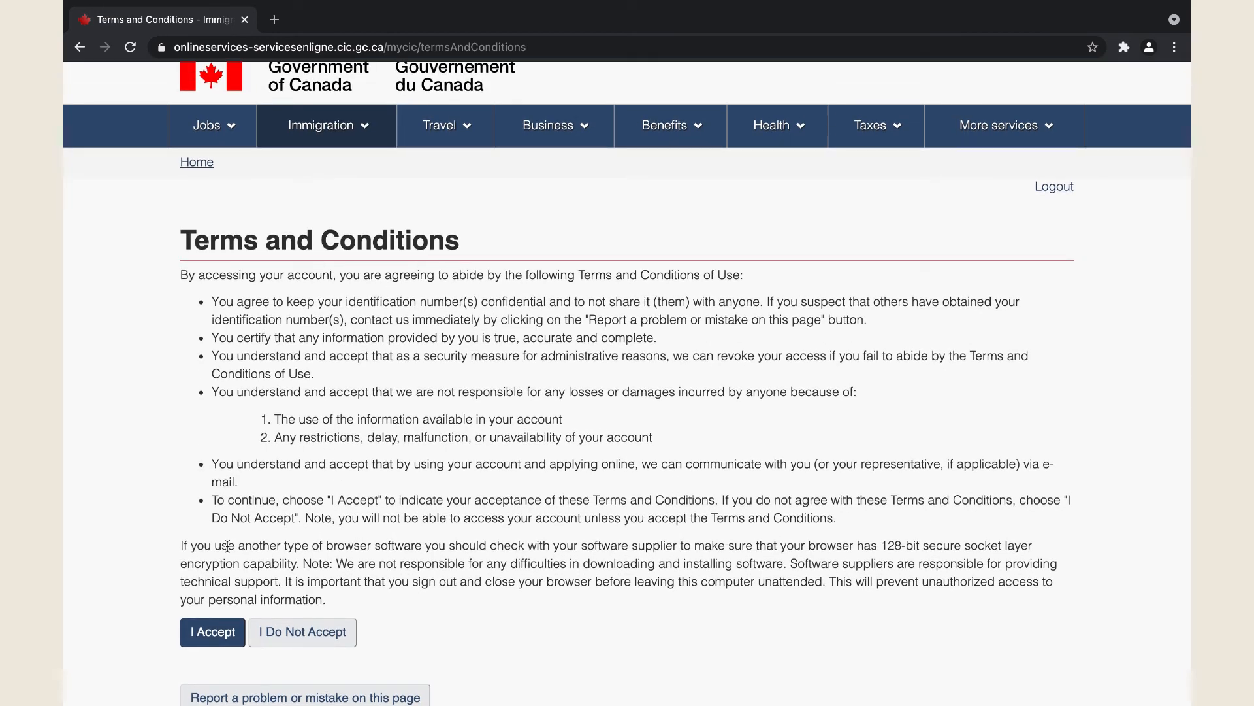
click(212, 633)
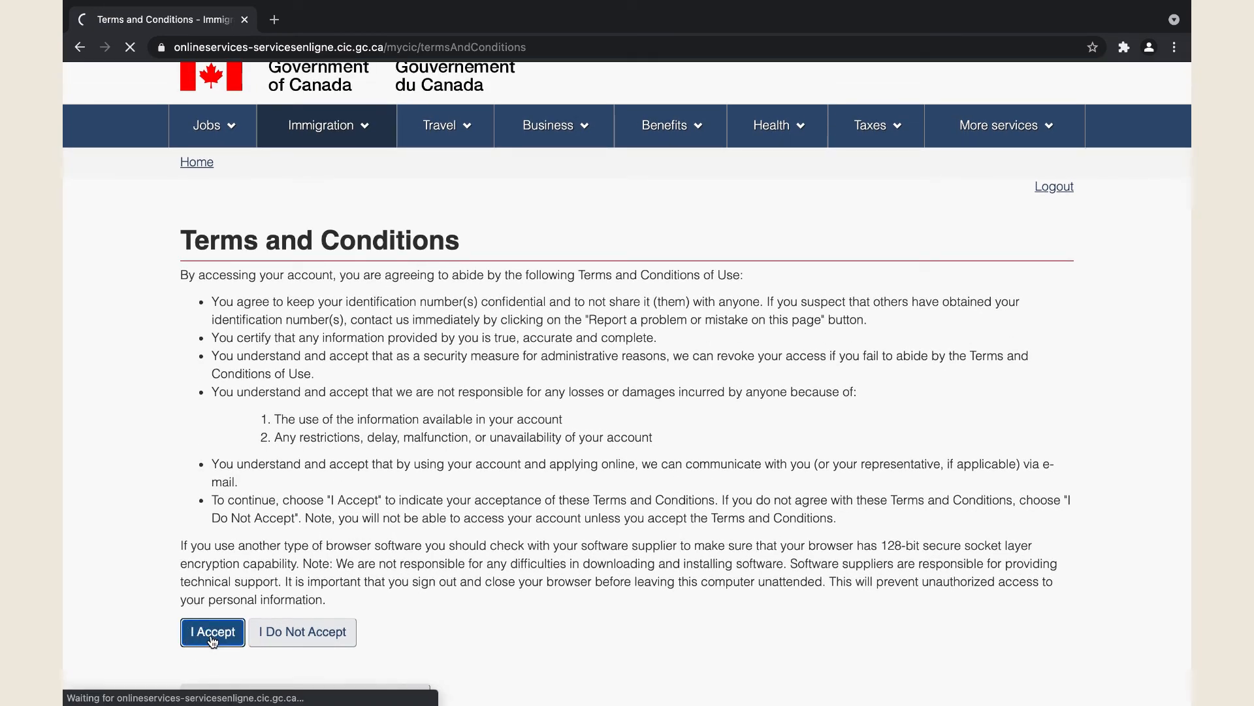
click(212, 633)
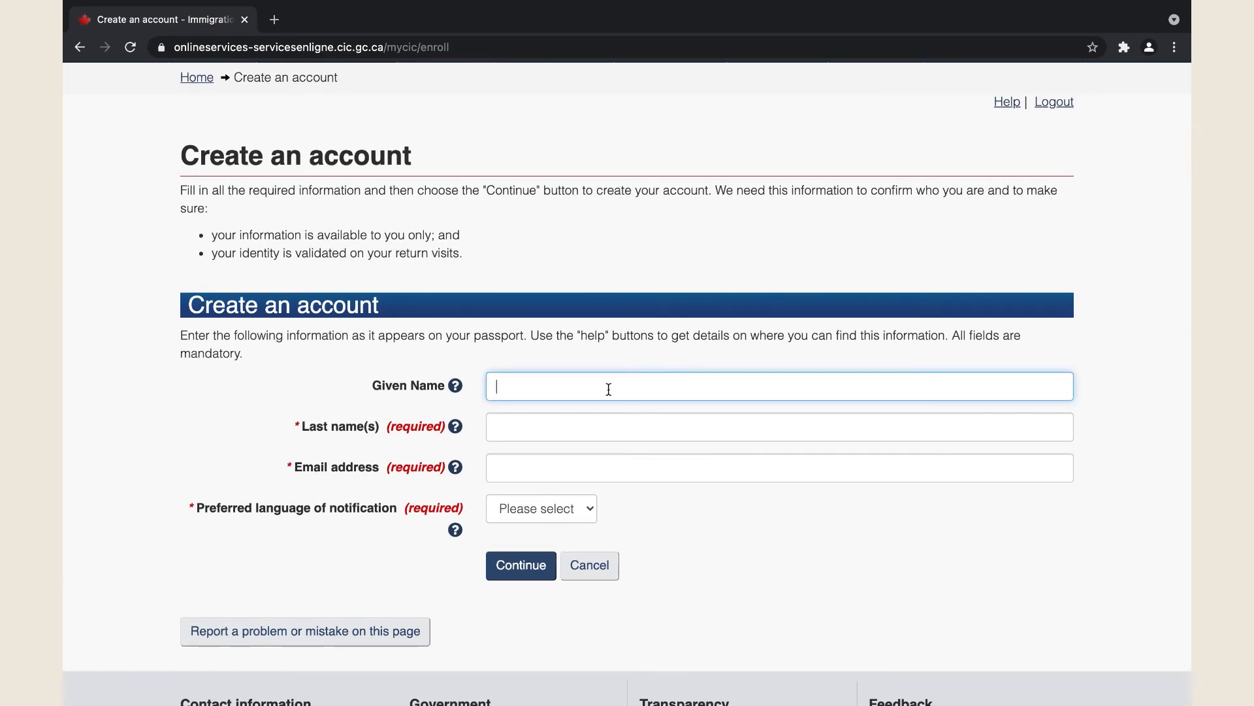
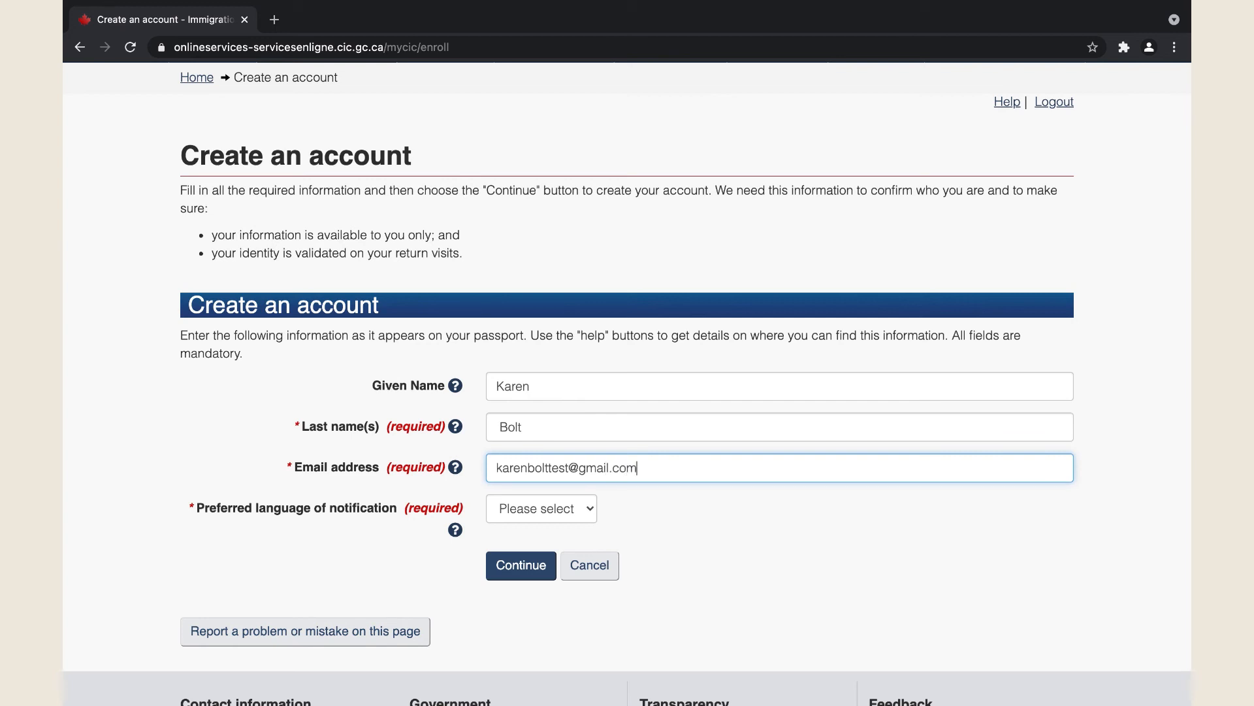
click(541, 508)
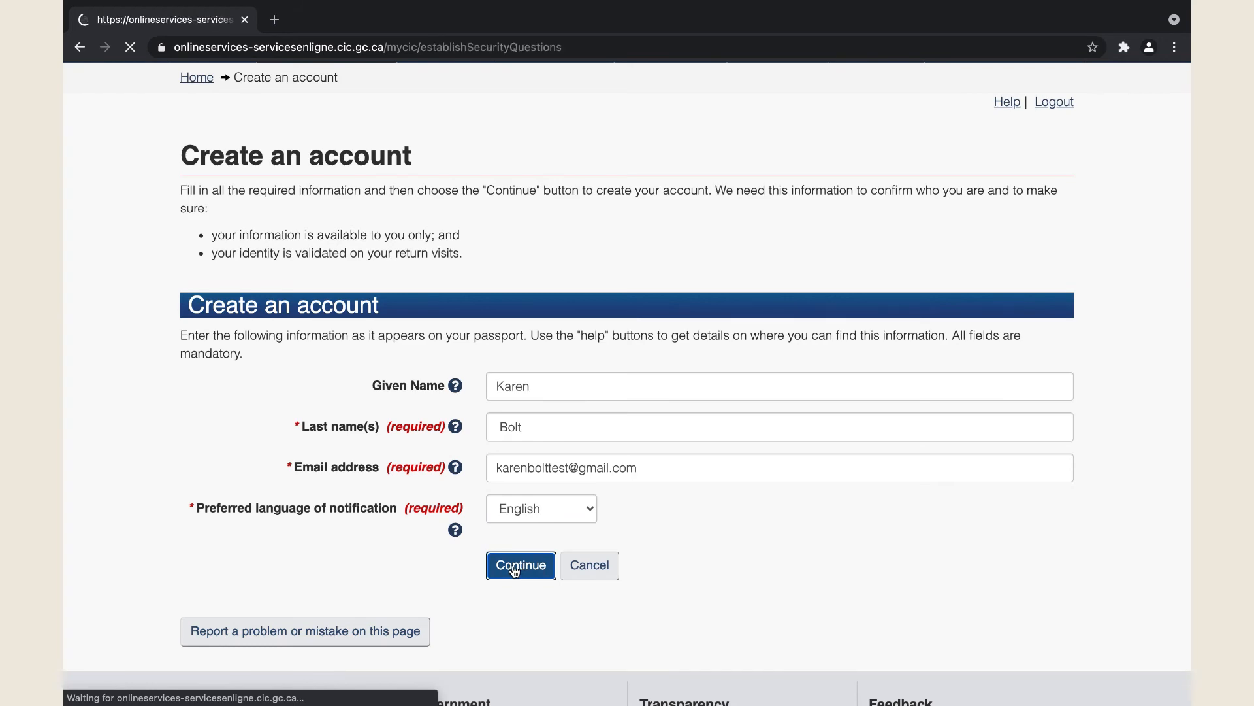
click(520, 566)
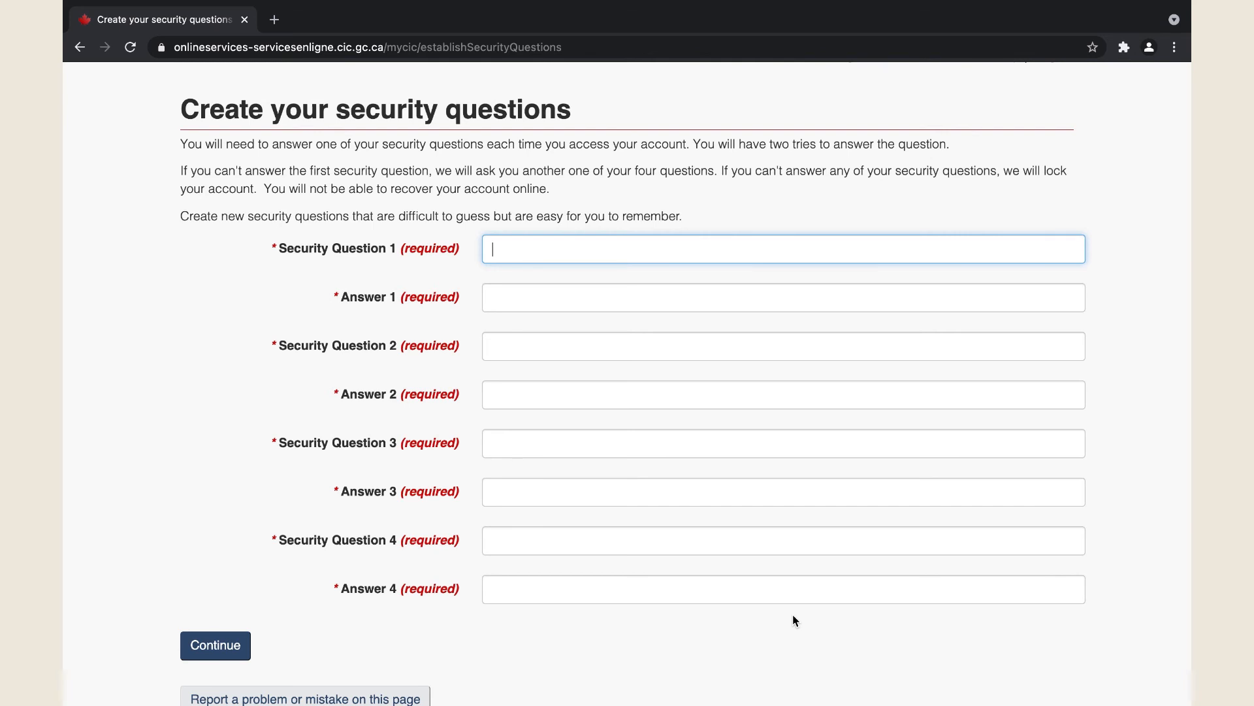
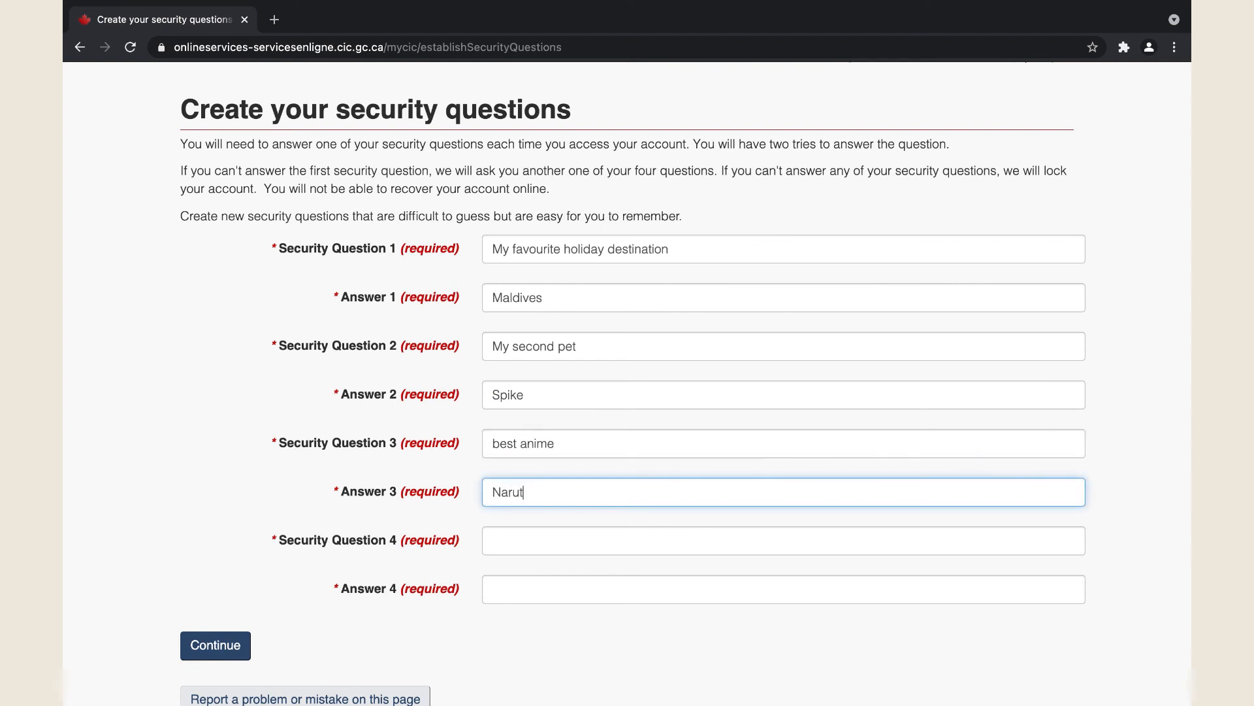
click(781, 550)
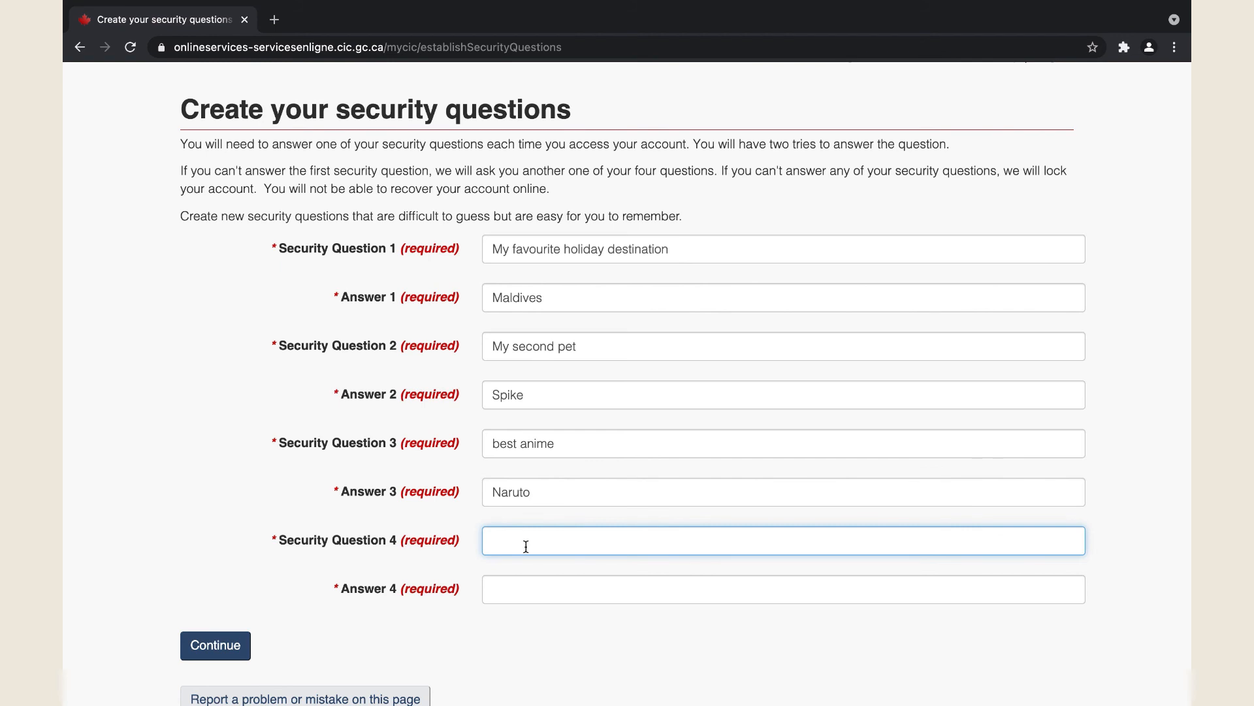
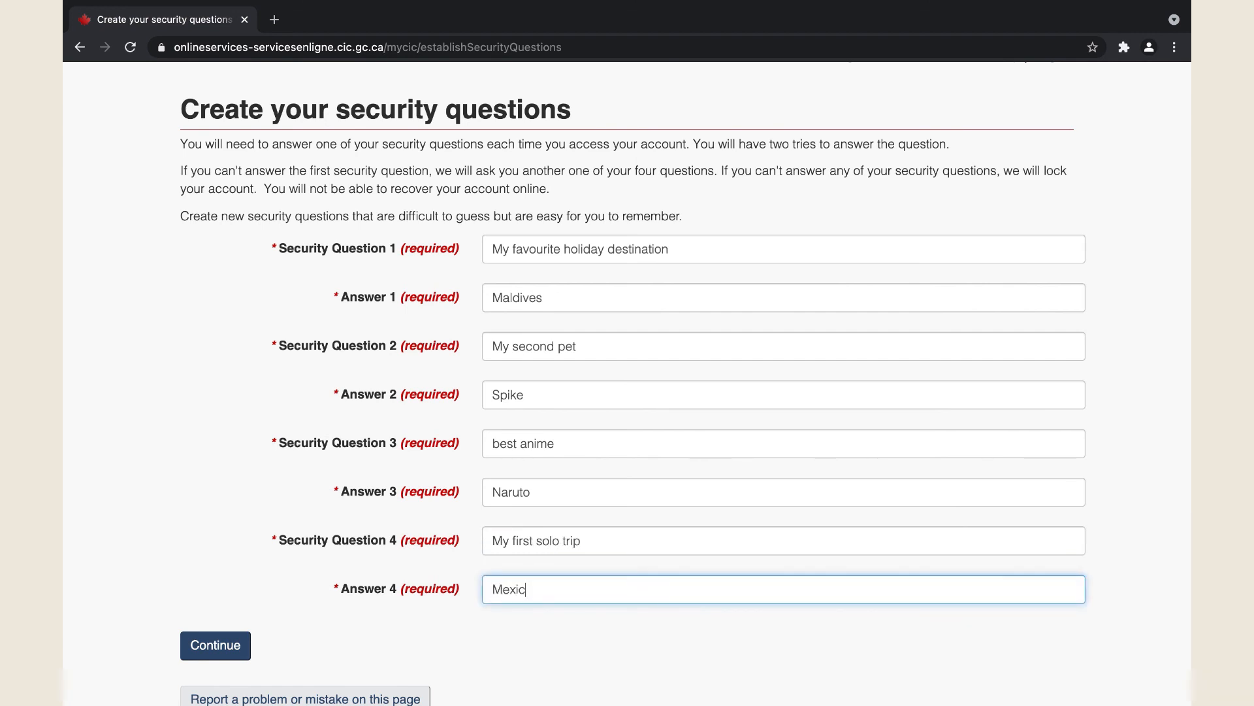
click(214, 646)
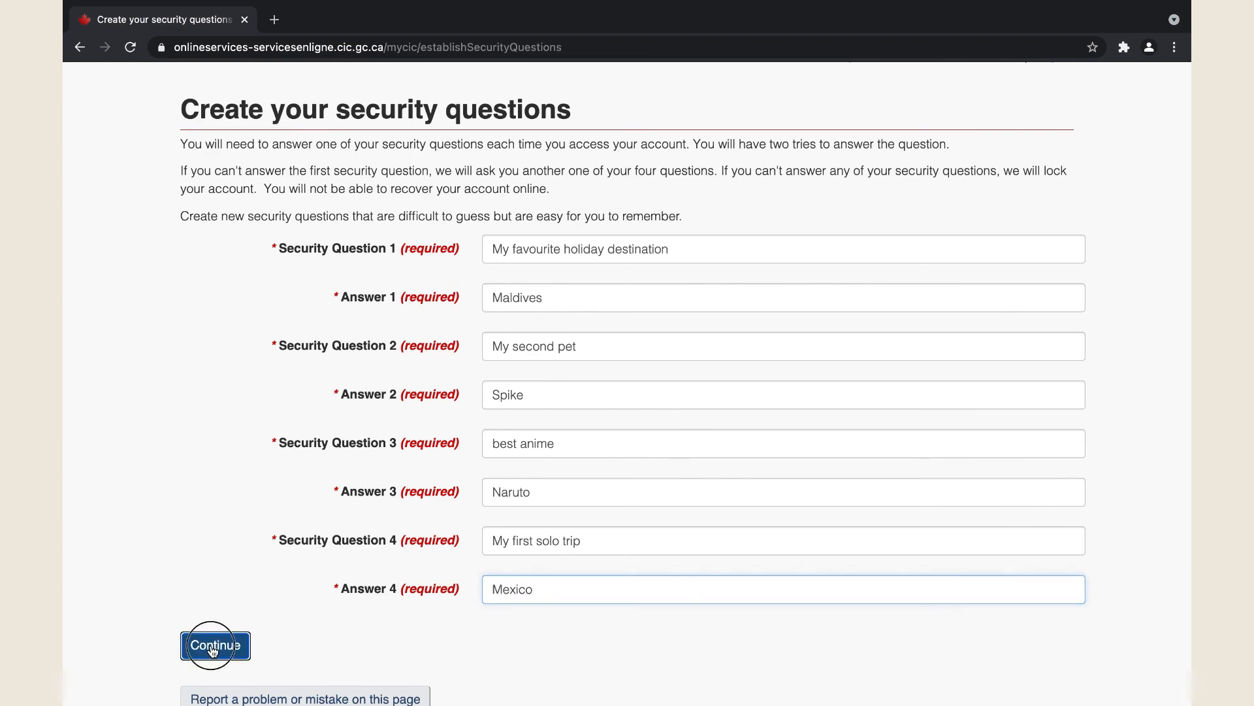
click(215, 645)
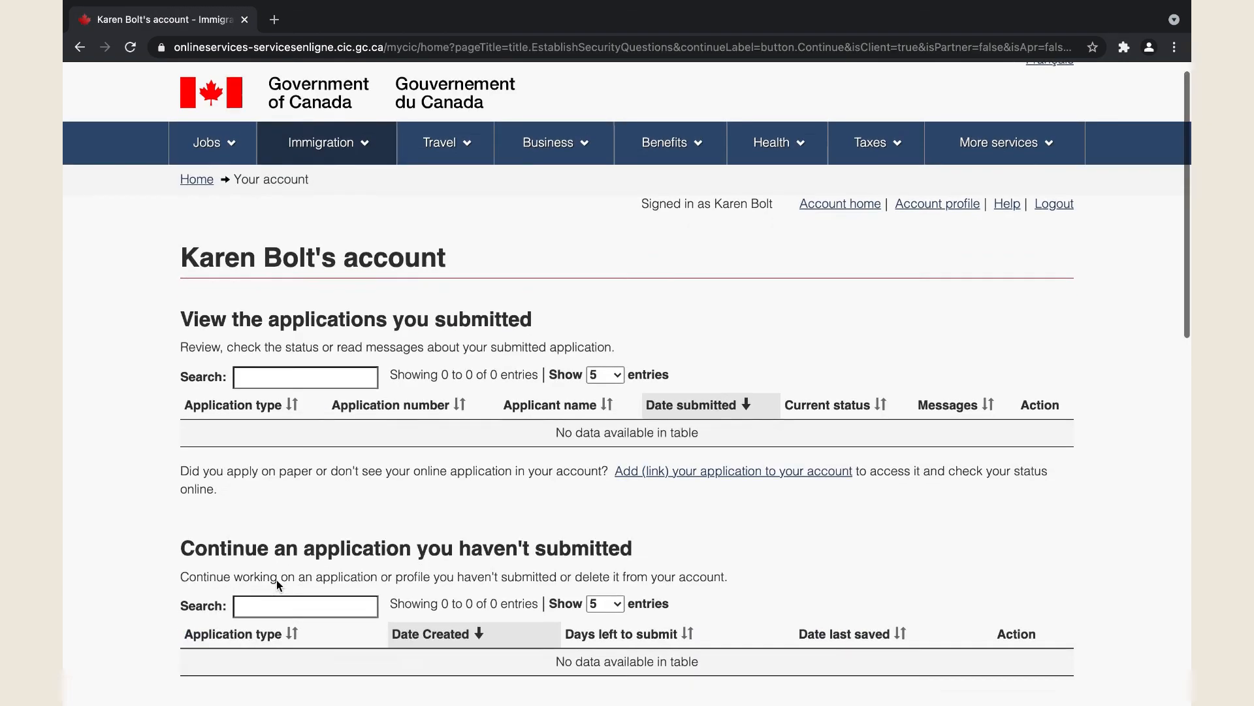
Scroll the IRCC account home page down to the Start an application section
scroll(down, 3)
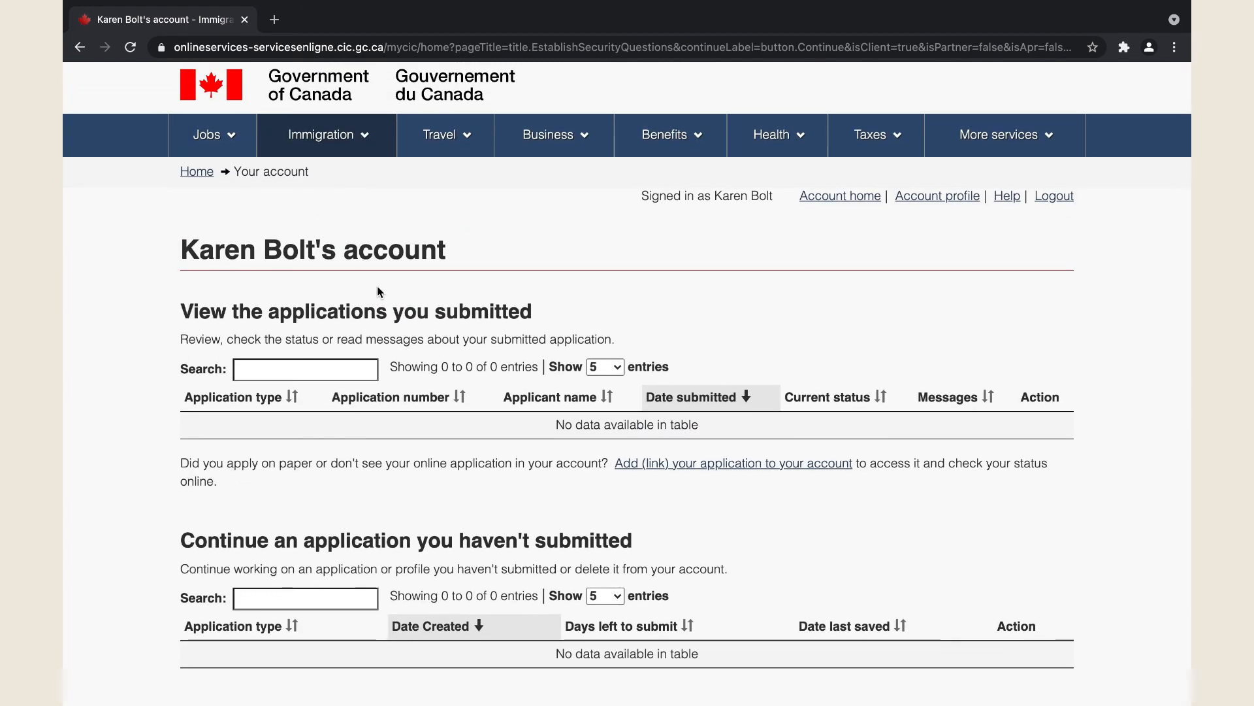
scroll(down, 3)
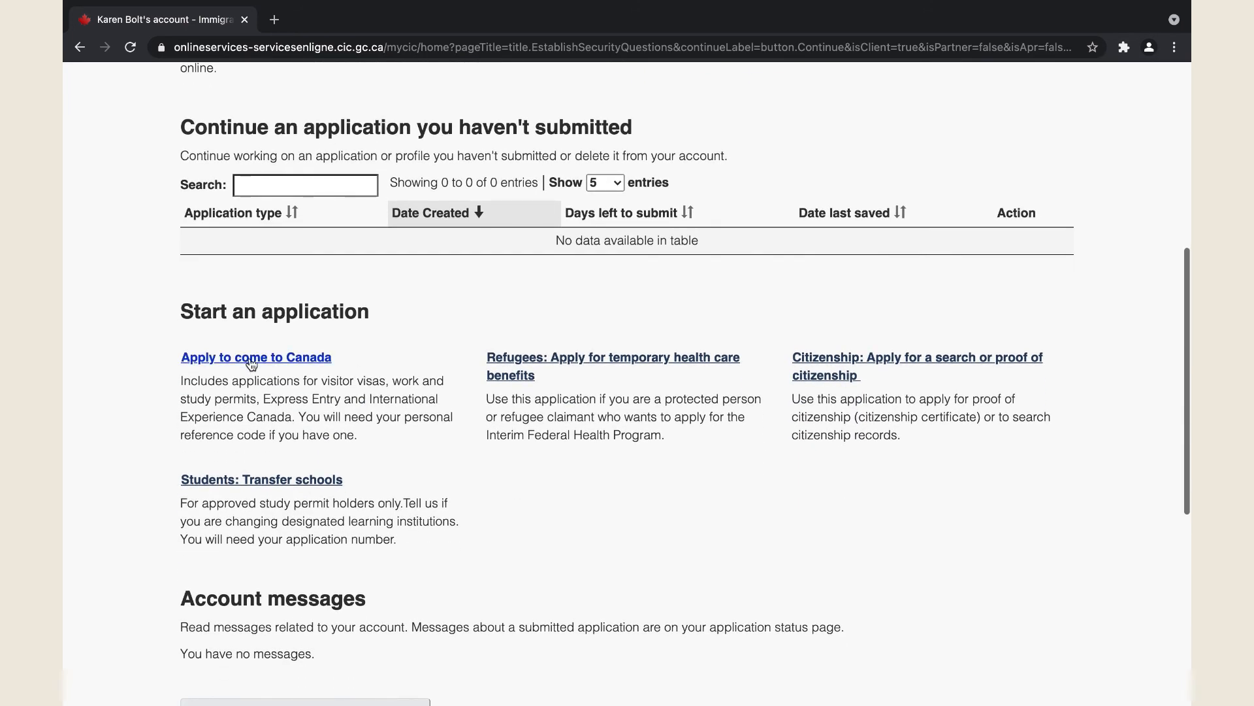